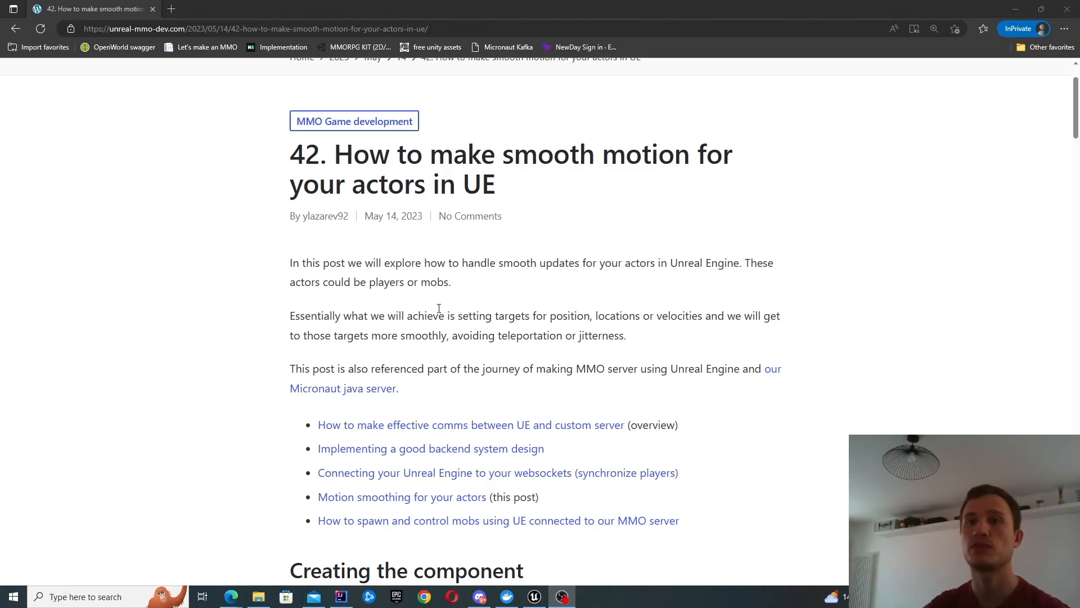
Read the smooth-motion post in Edge down to Position Smoothing, then return to Unreal Engine.
scroll(down, 3)
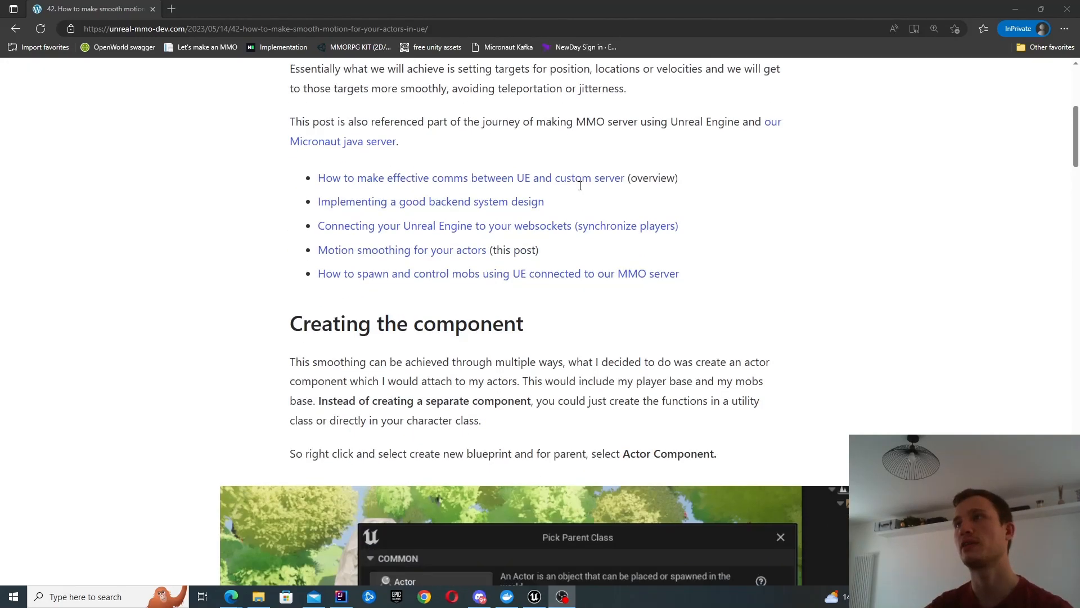
scroll(down, 3)
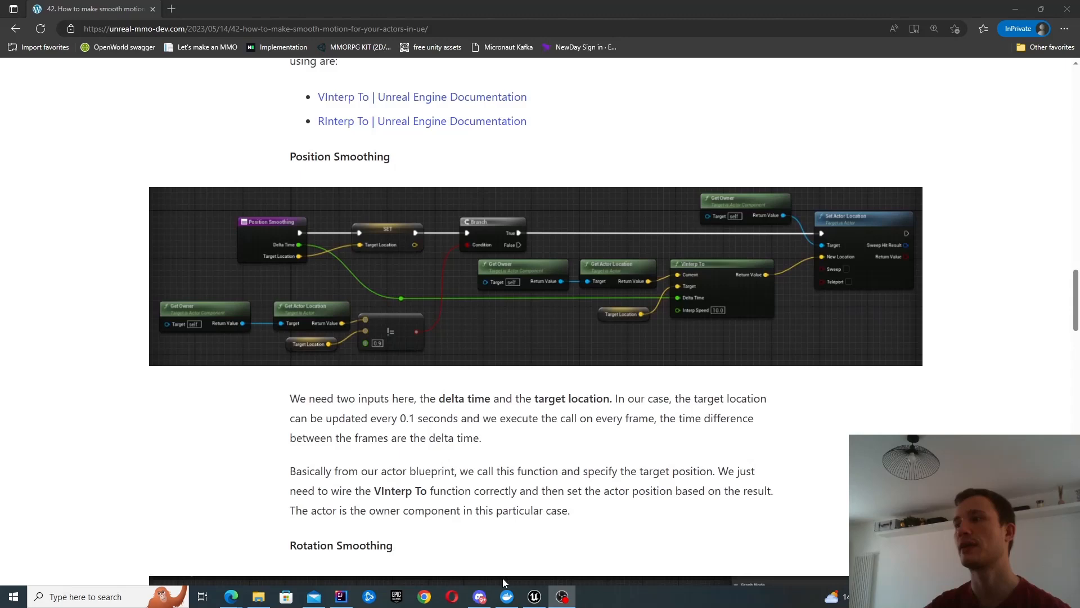
click(534, 596)
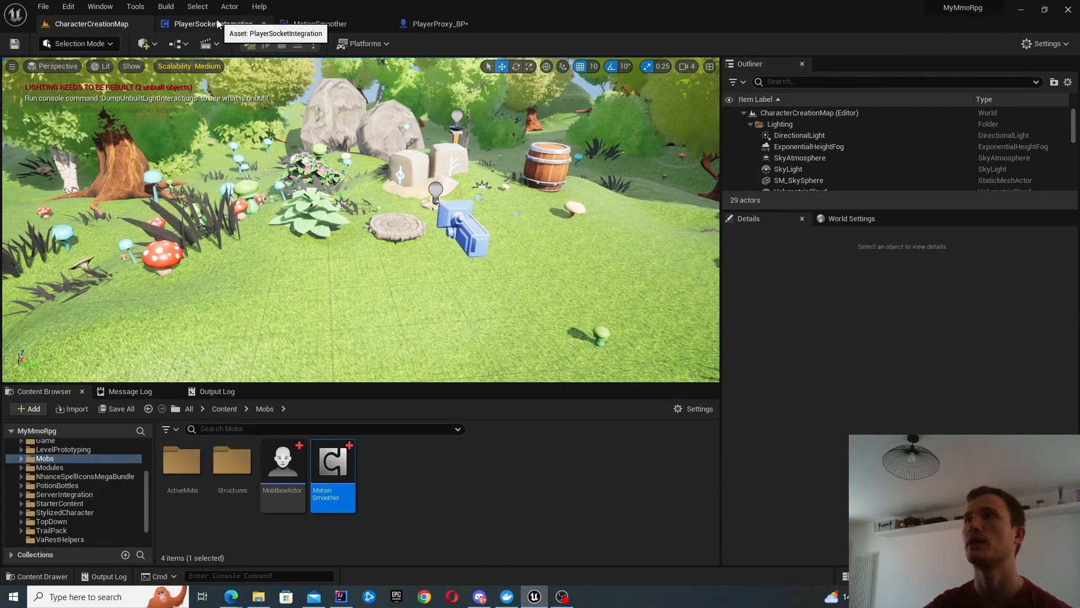
Test-play the level from PlayerProxy_BP and switch Event Tick from No Smoothing to Smooth V2.
click(439, 24)
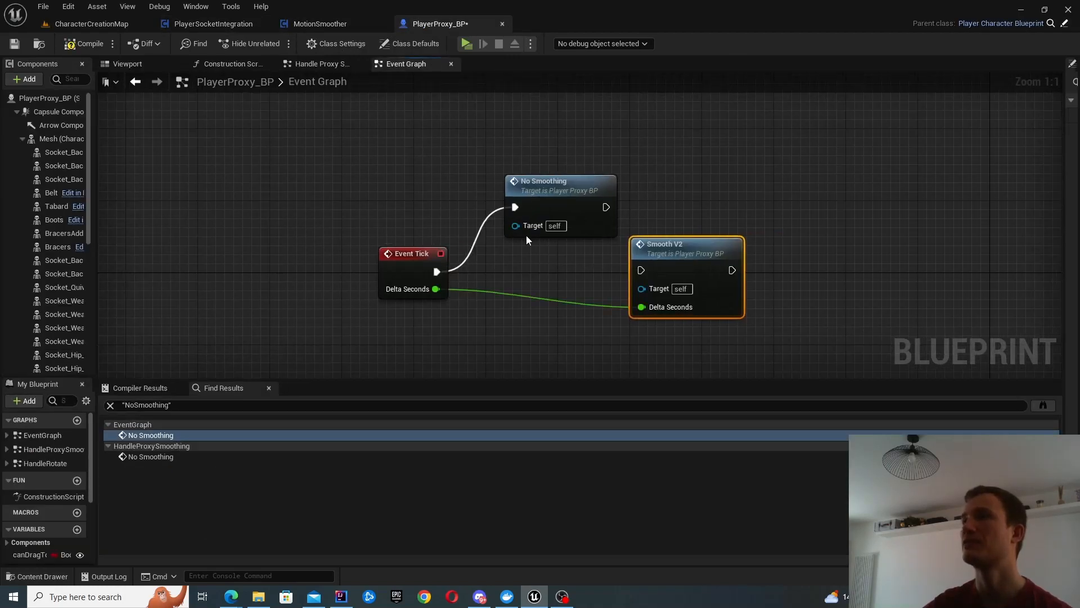
click(543, 181)
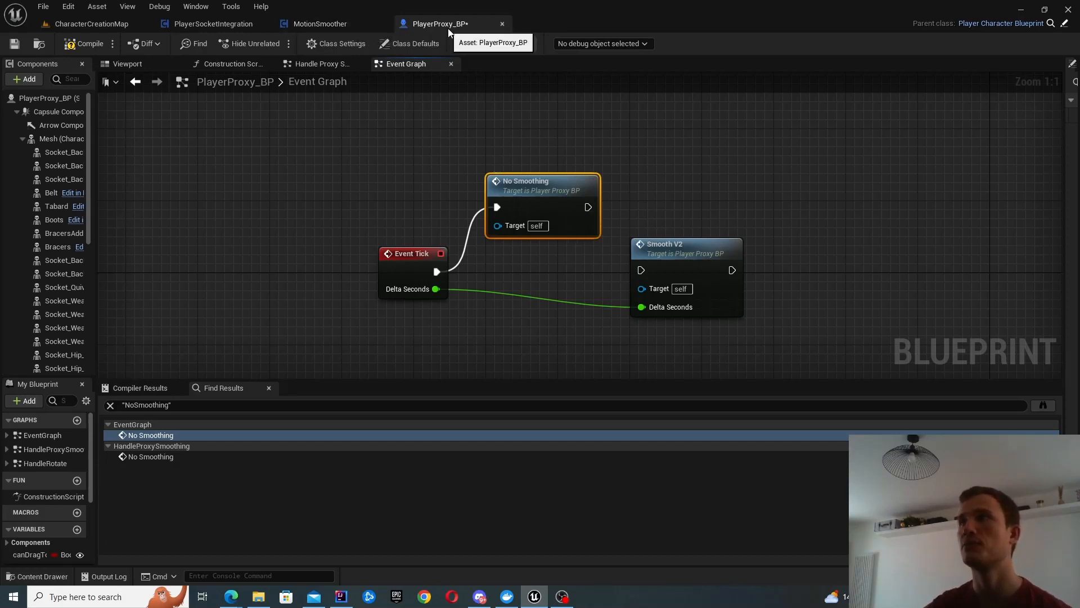
click(485, 43)
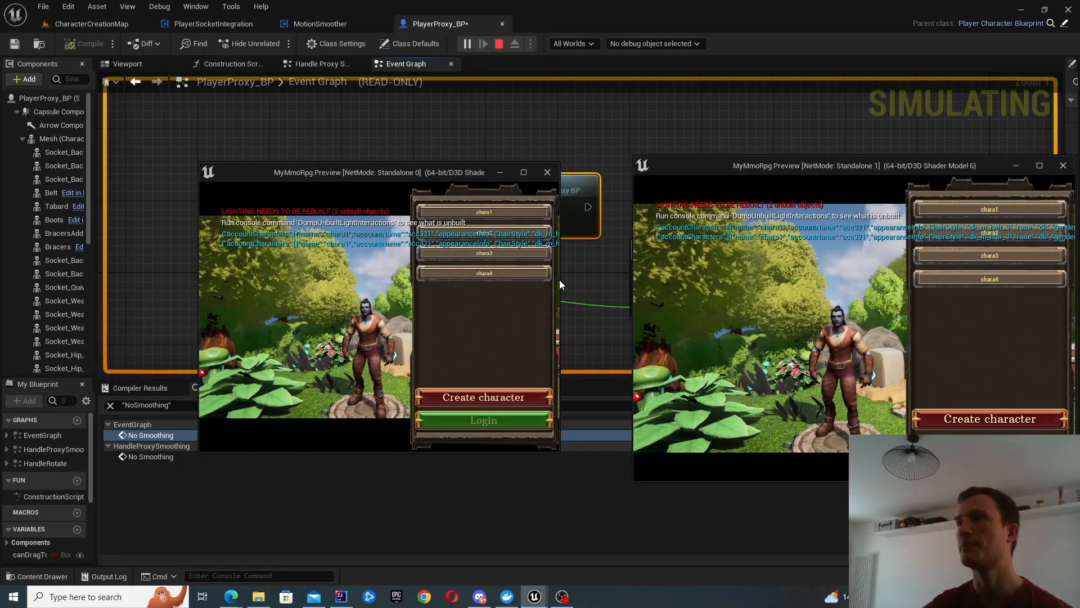
click(482, 420)
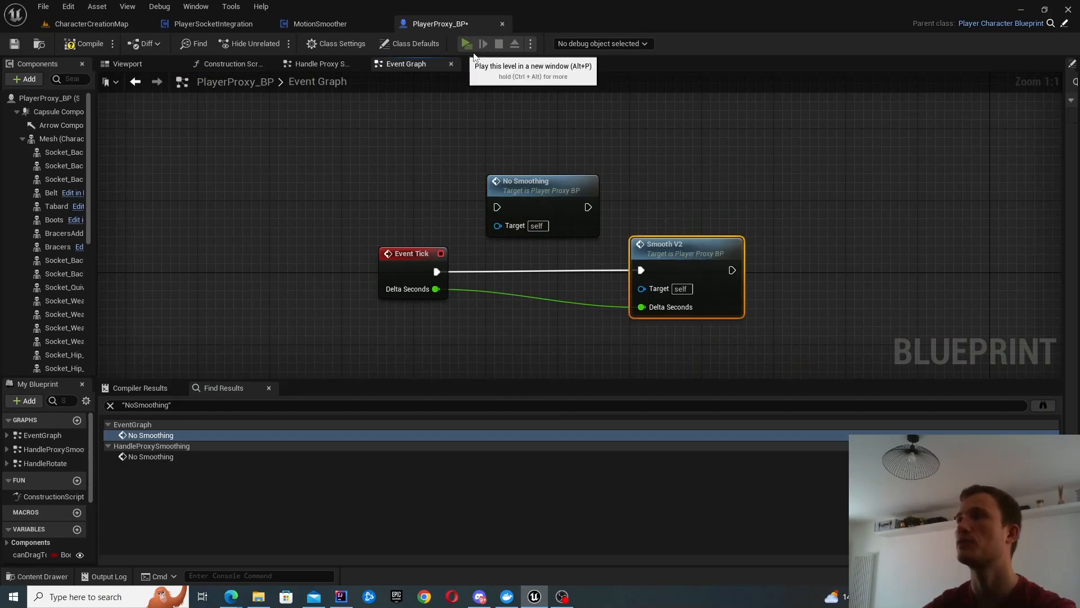
click(482, 44)
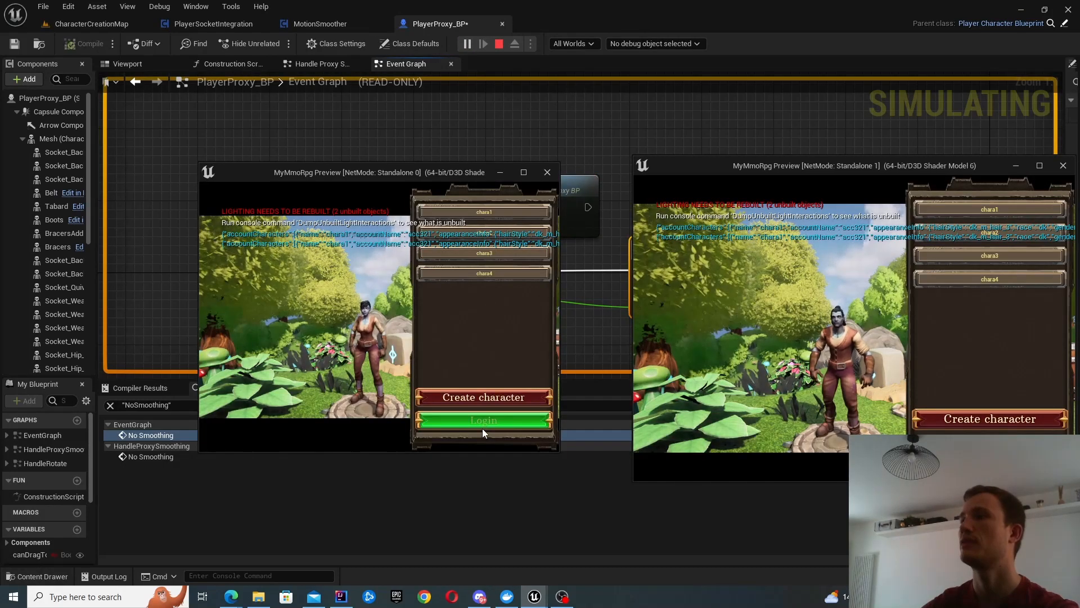
click(483, 420)
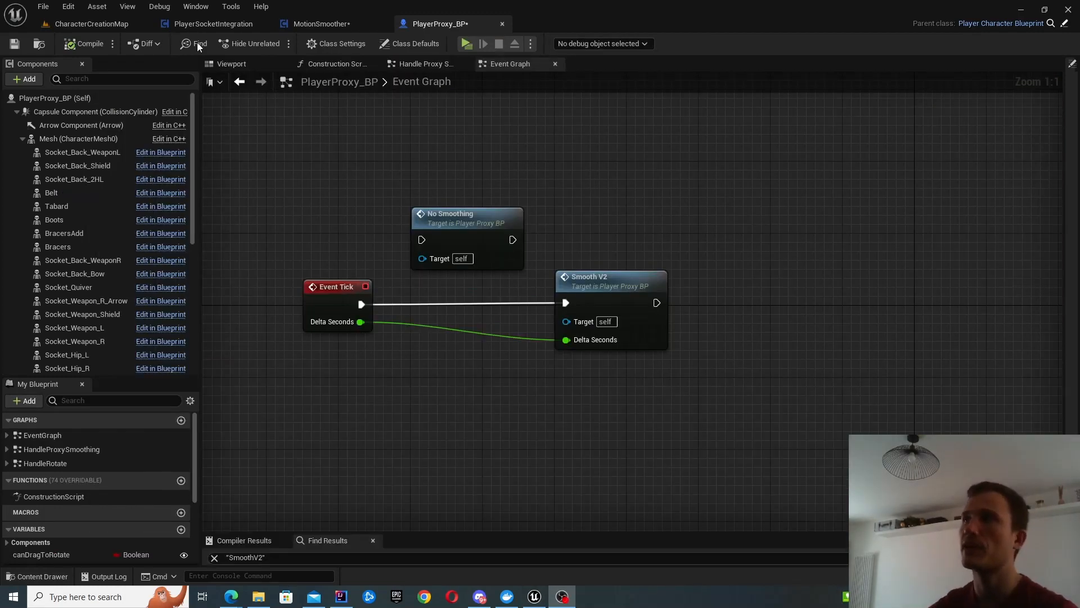
Return to the CharacterCreationMap level and begin a new Blueprint Class in the Mobs folder.
click(90, 24)
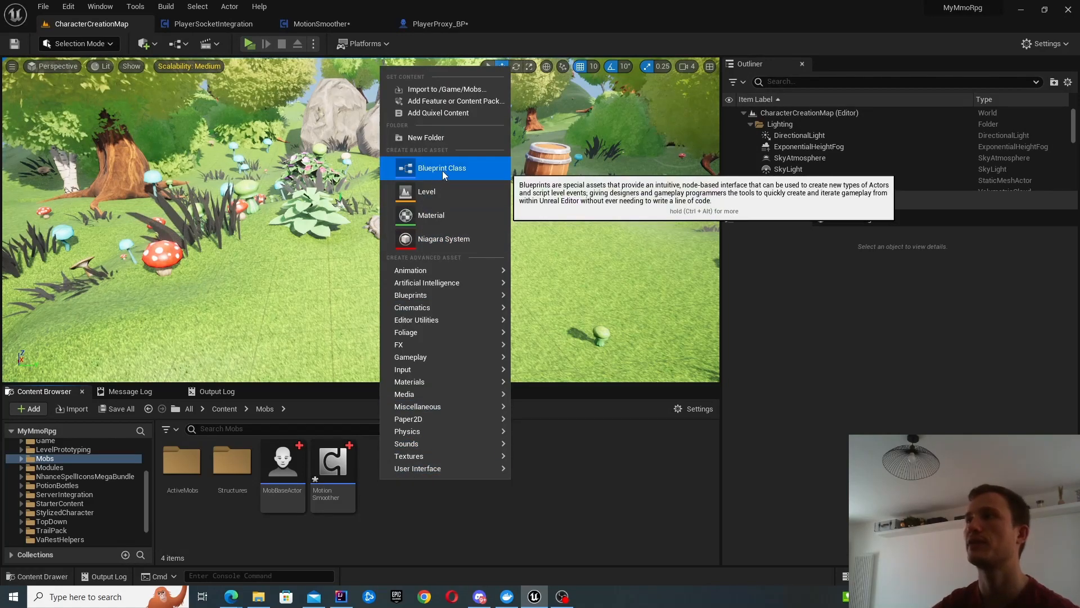
click(442, 167)
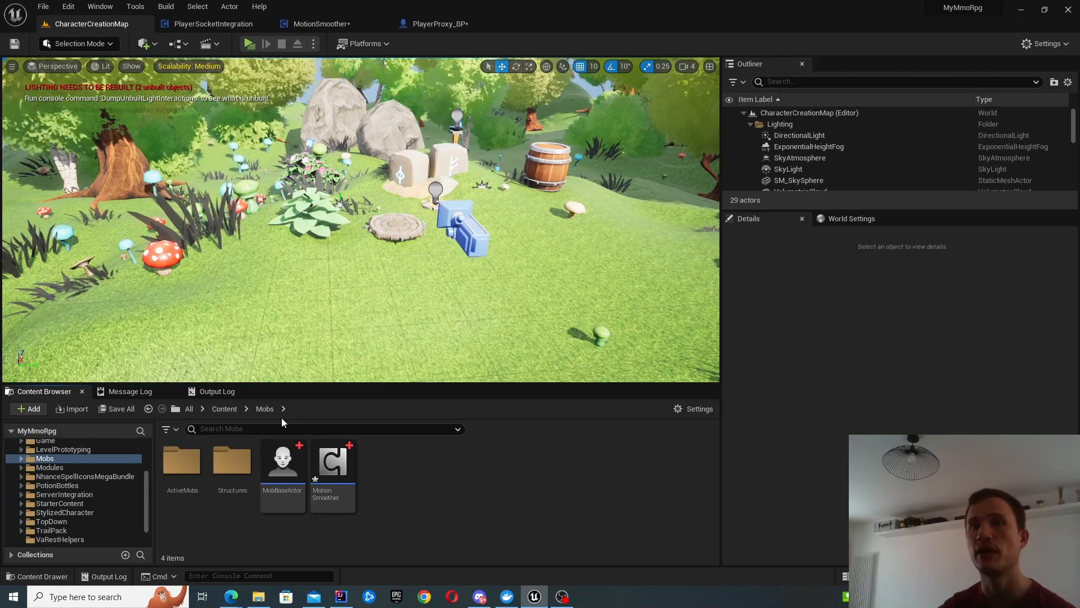
mouse_move(333, 461)
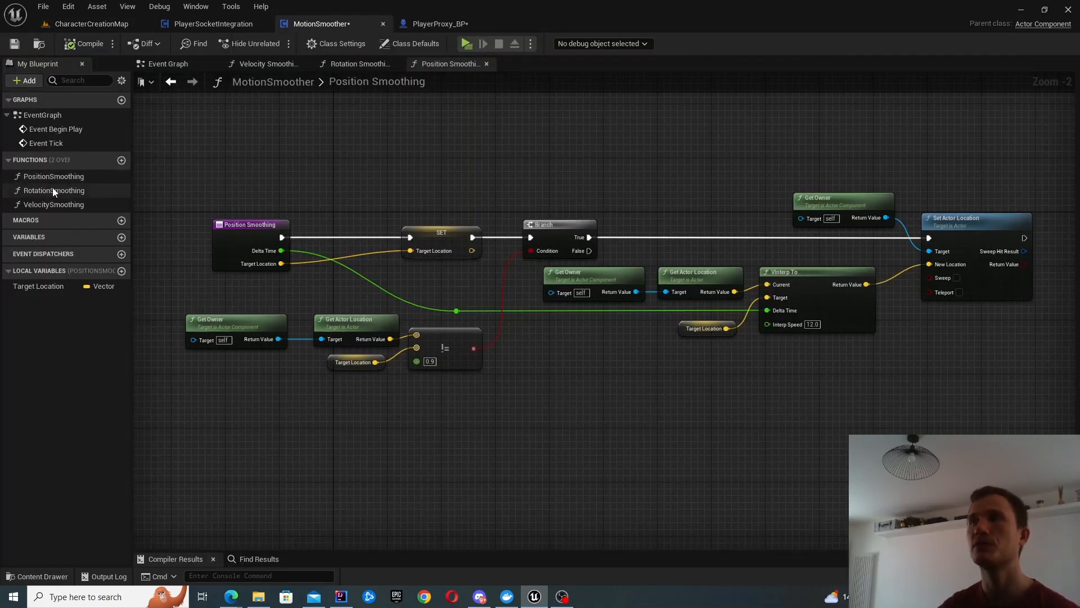
click(54, 205)
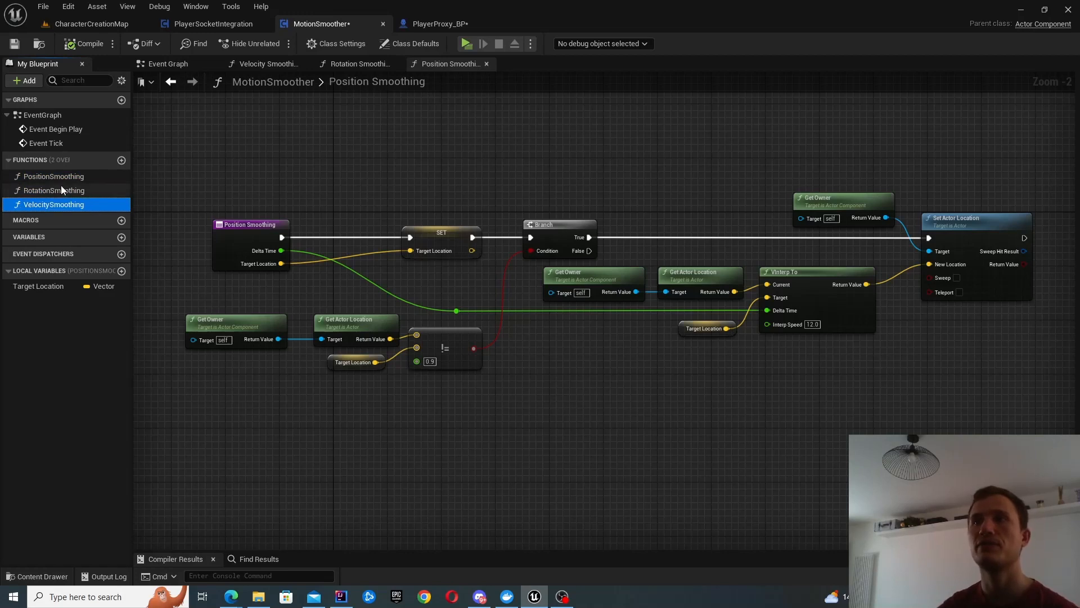
click(53, 176)
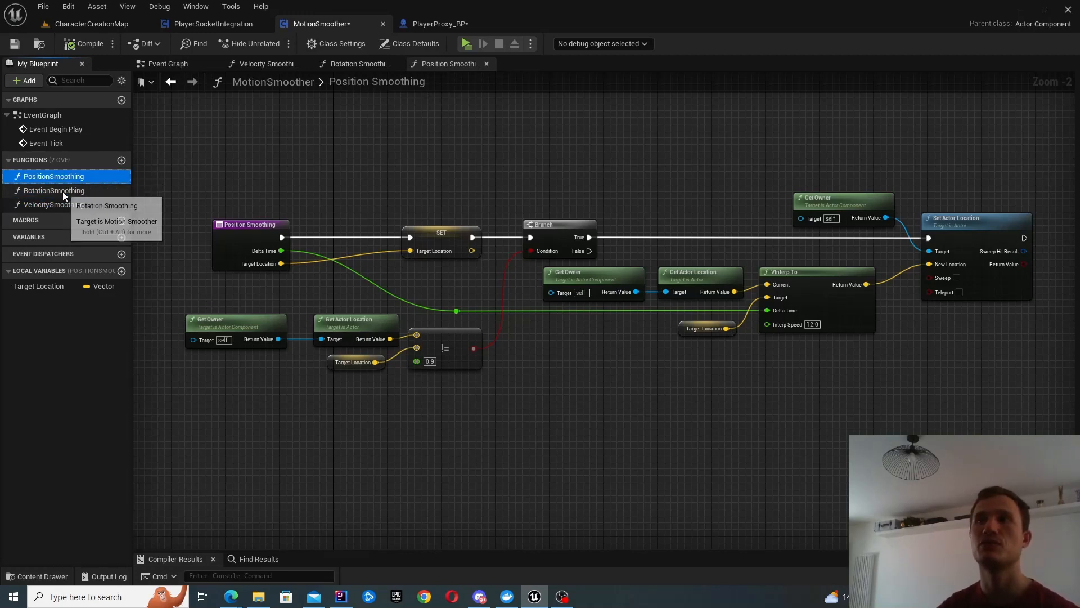
click(54, 191)
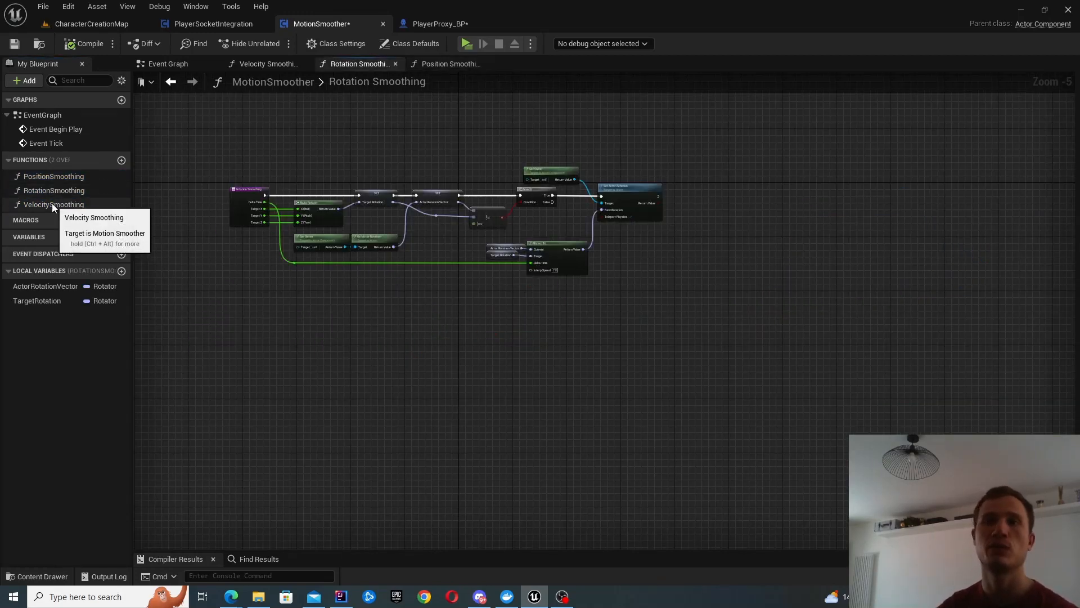
click(449, 64)
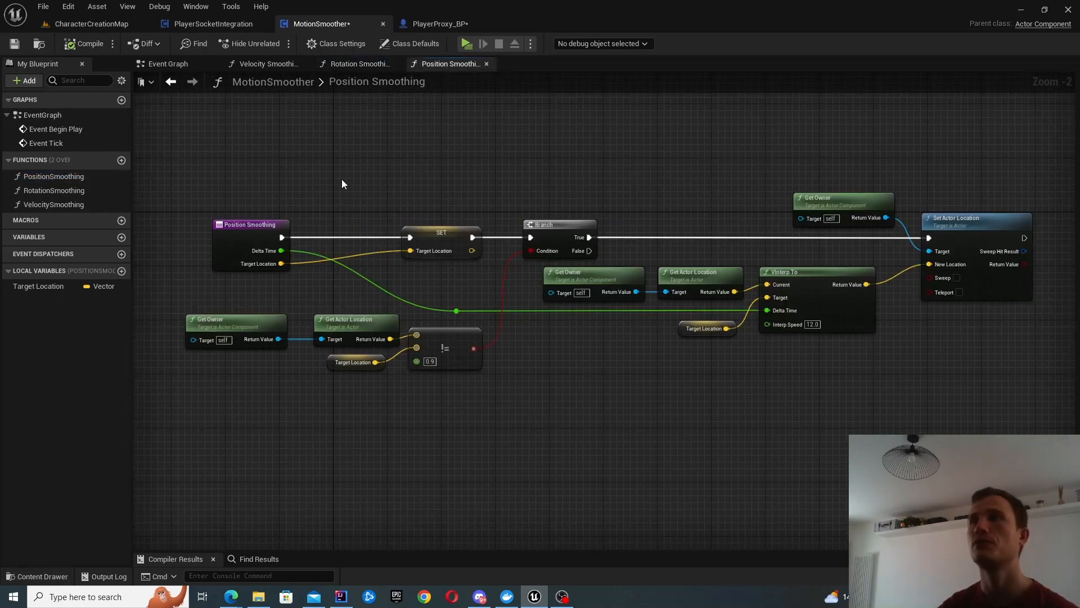
mouse_move(415, 96)
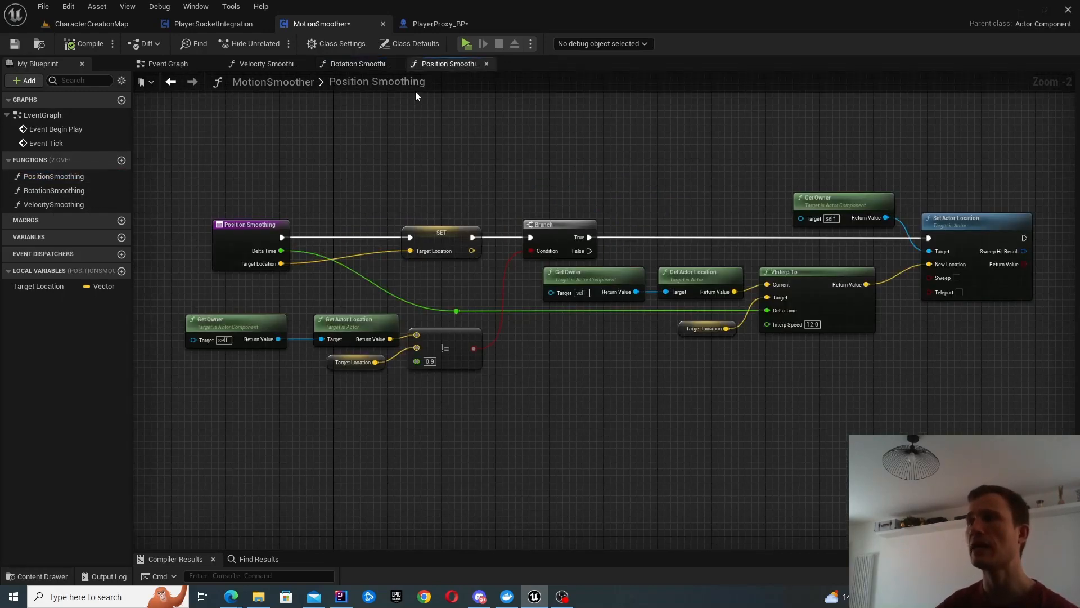
mouse_move(396, 200)
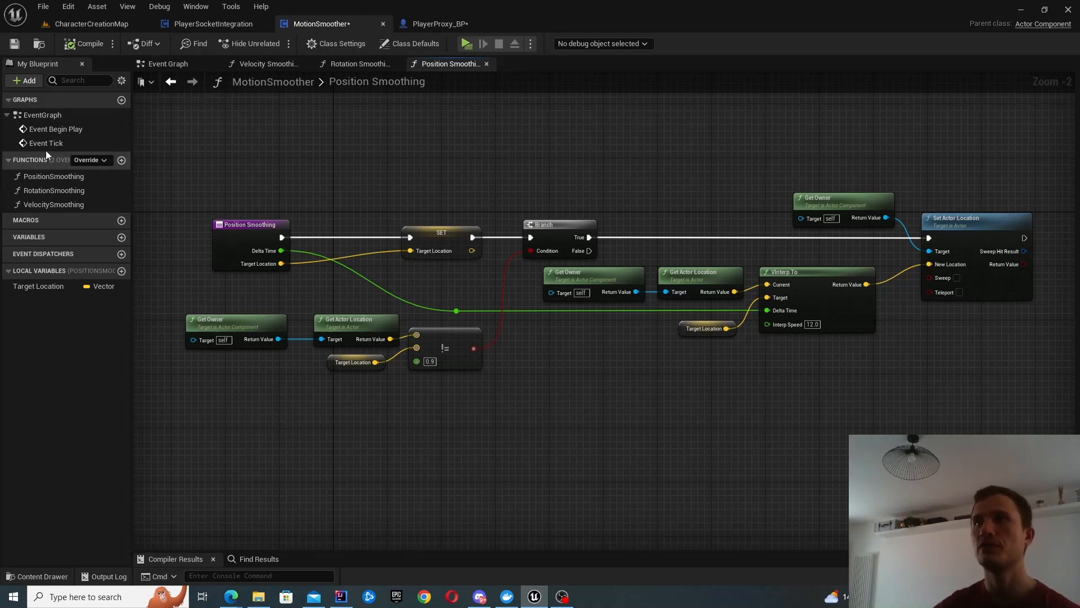
Show MotionSmoother's Event Graph with its disabled Event Begin Play and Event Tick.
click(168, 64)
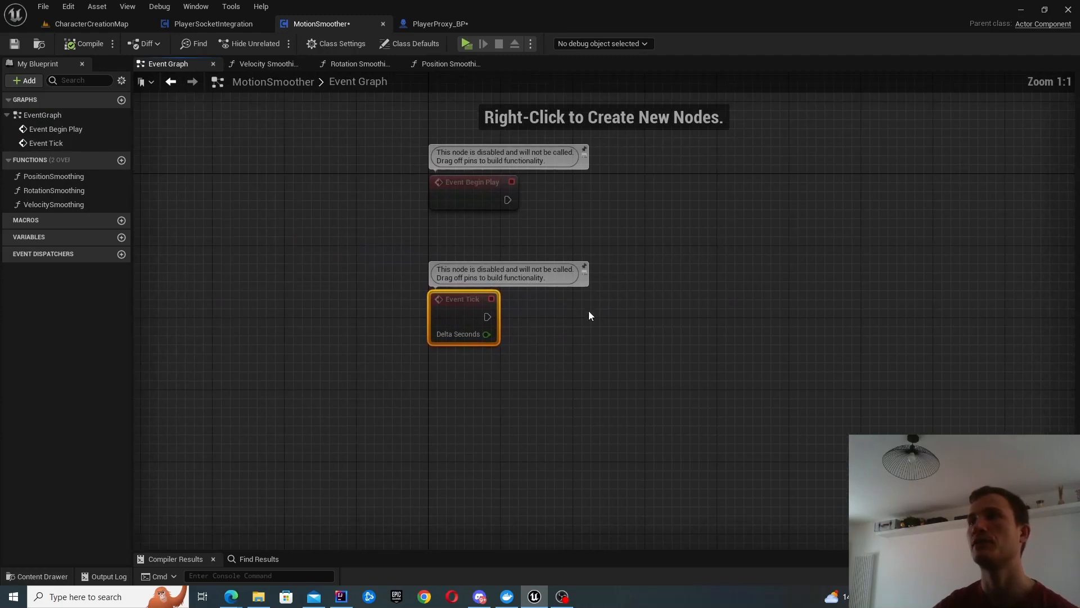
mouse_move(360, 313)
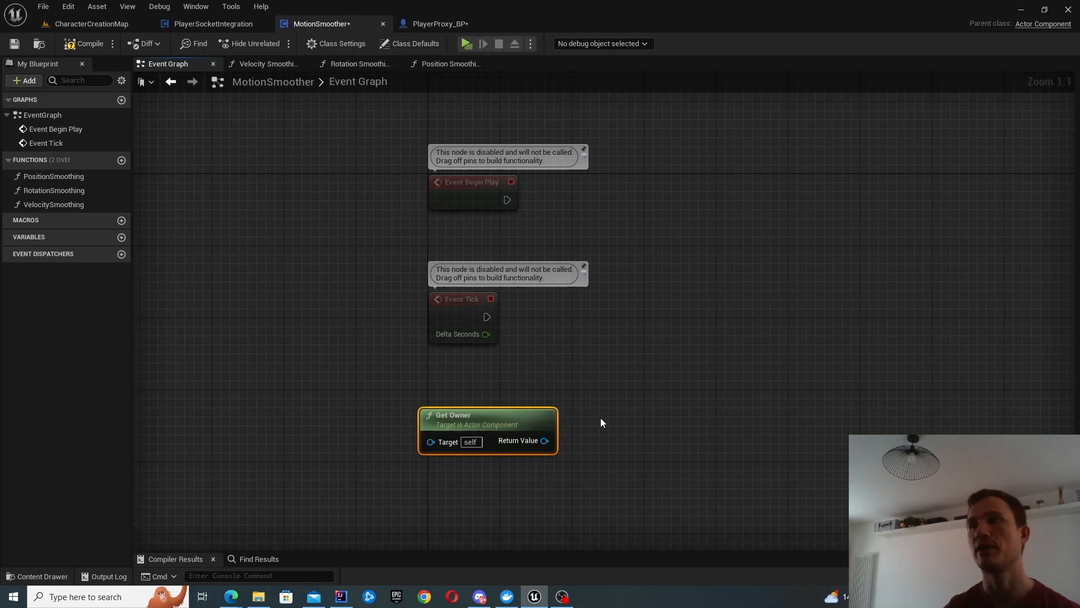
mouse_move(472, 365)
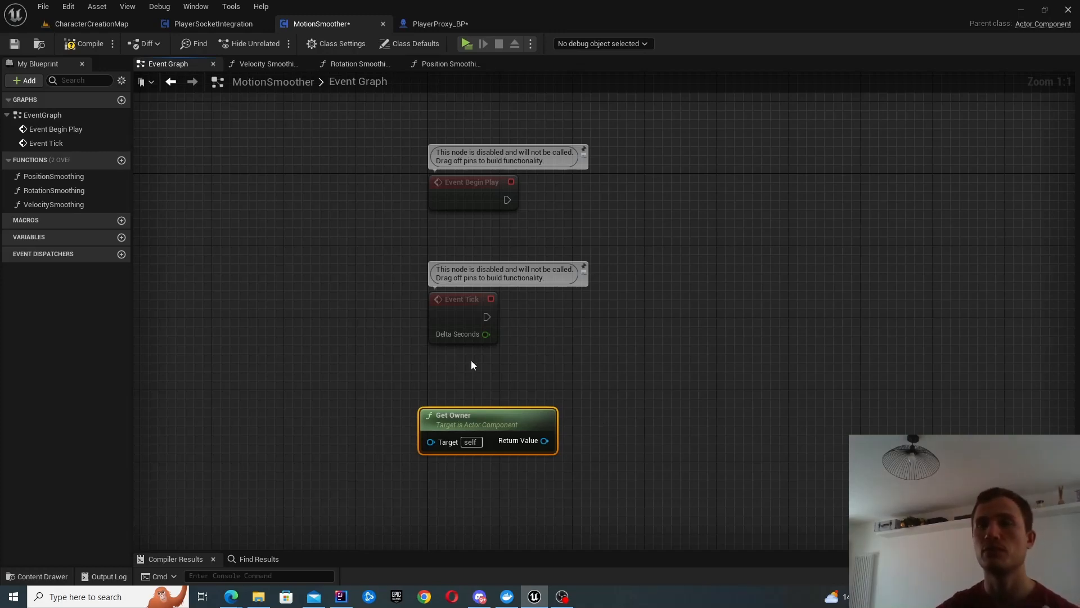
mouse_move(469, 402)
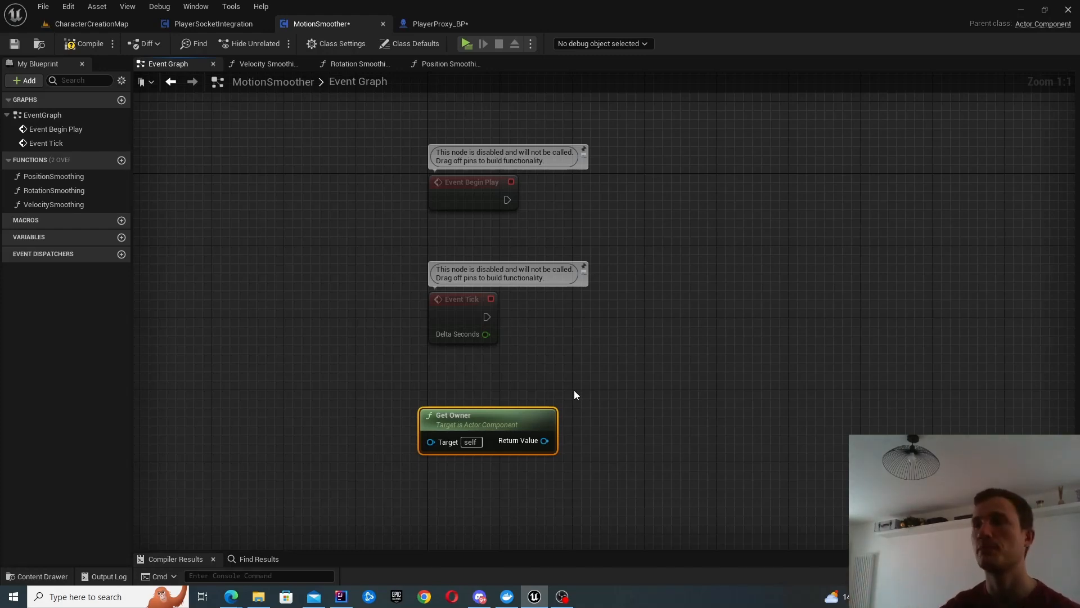
mouse_move(537, 394)
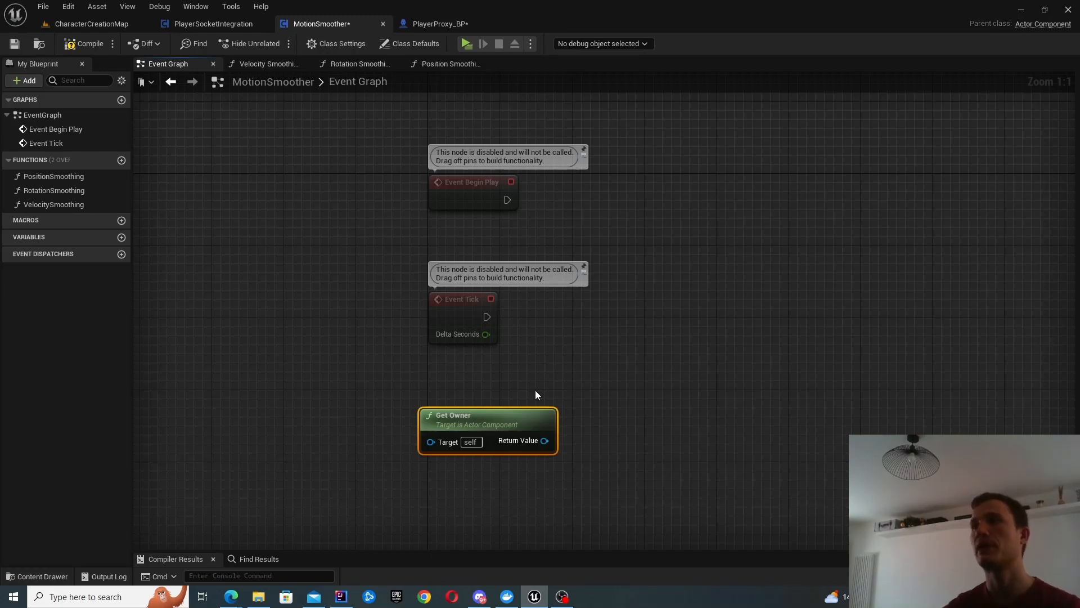
mouse_move(534, 448)
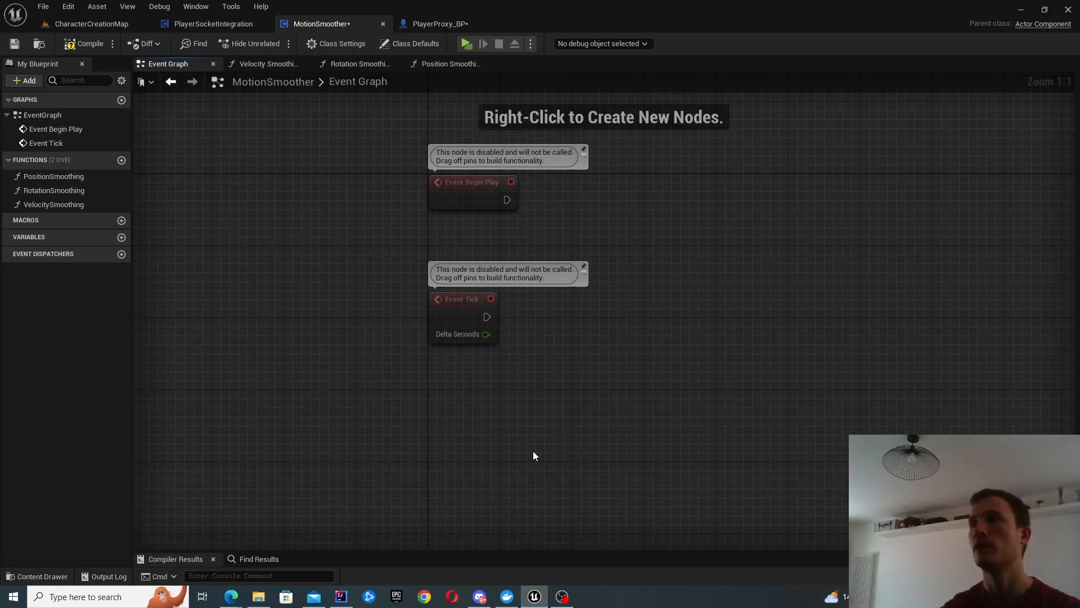
mouse_move(481, 393)
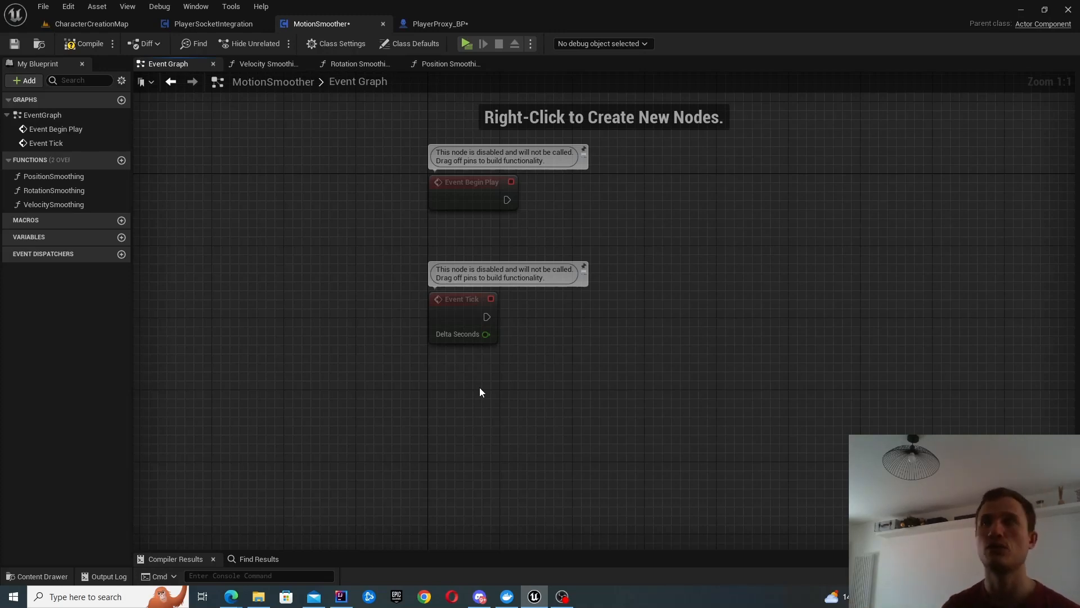
mouse_move(603, 25)
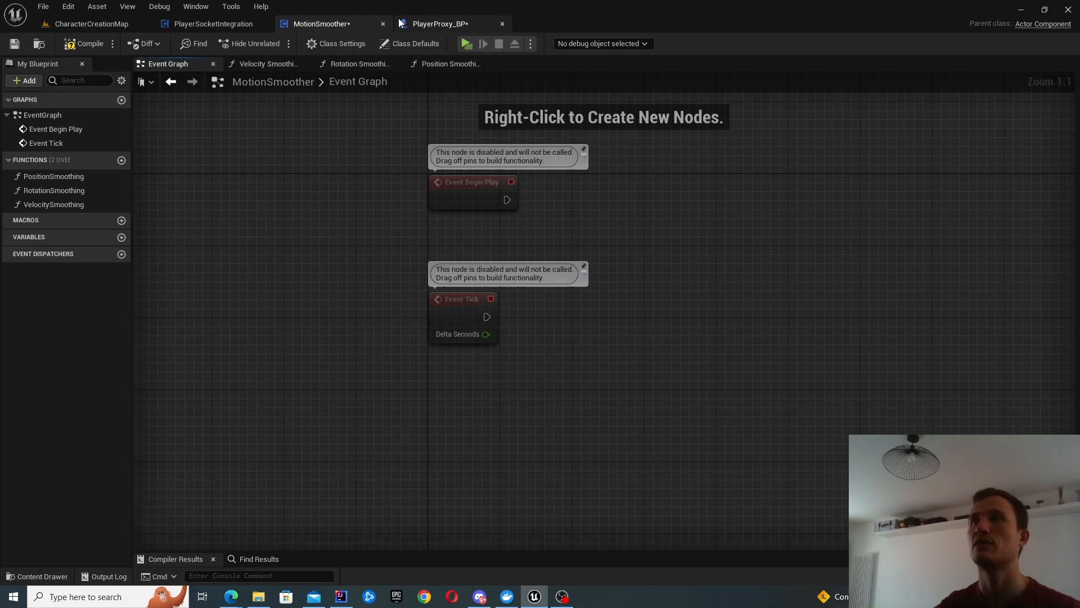
In PlayerProxy_BP, follow Event Tick's Smooth V2 call to the SmoothV2 custom event.
click(447, 23)
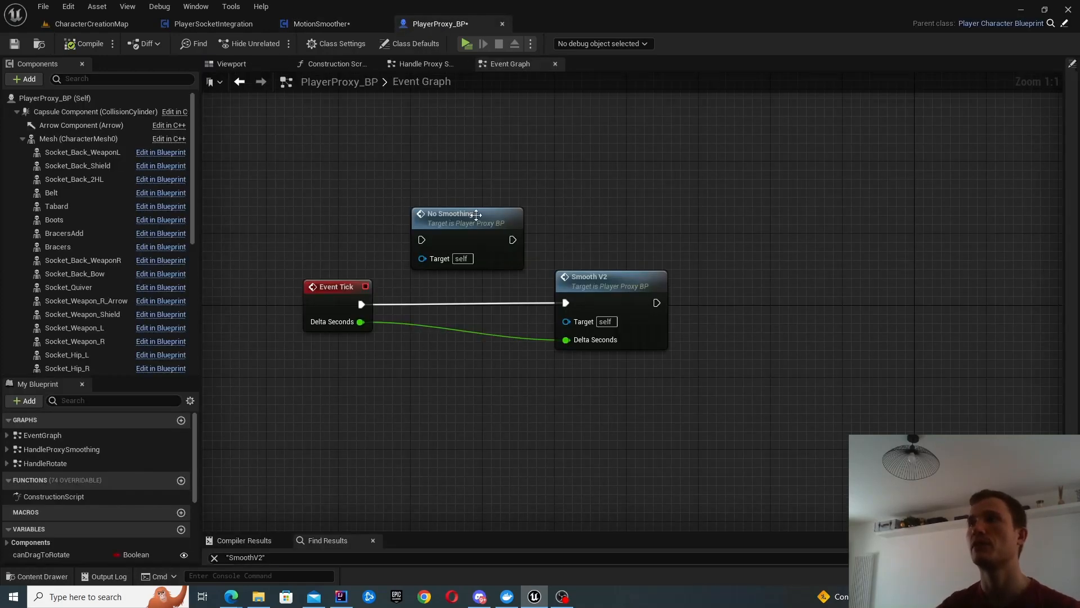
mouse_move(448, 23)
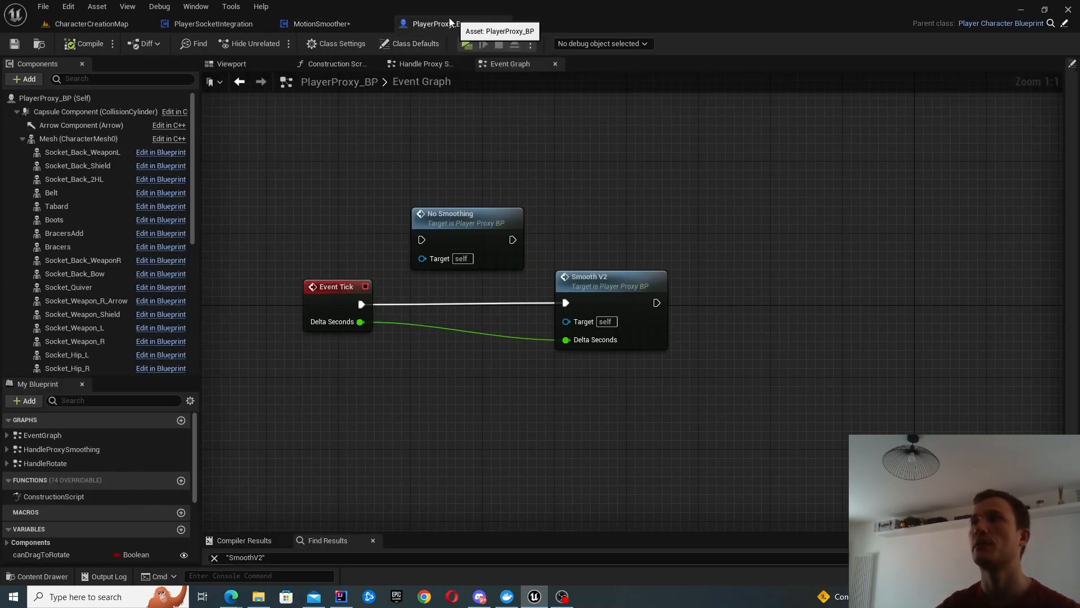
click(231, 64)
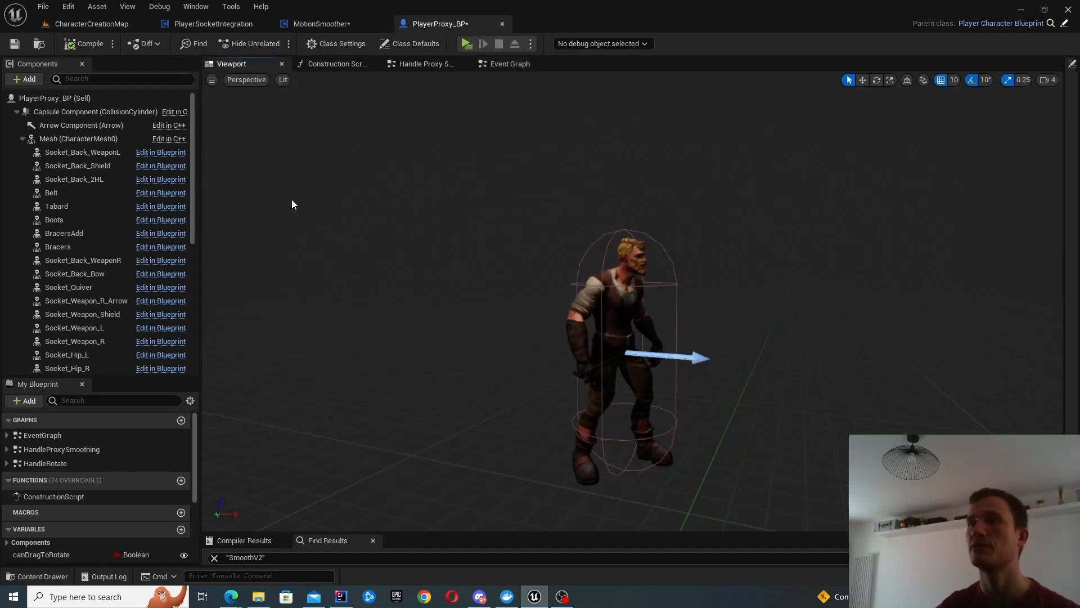
click(510, 63)
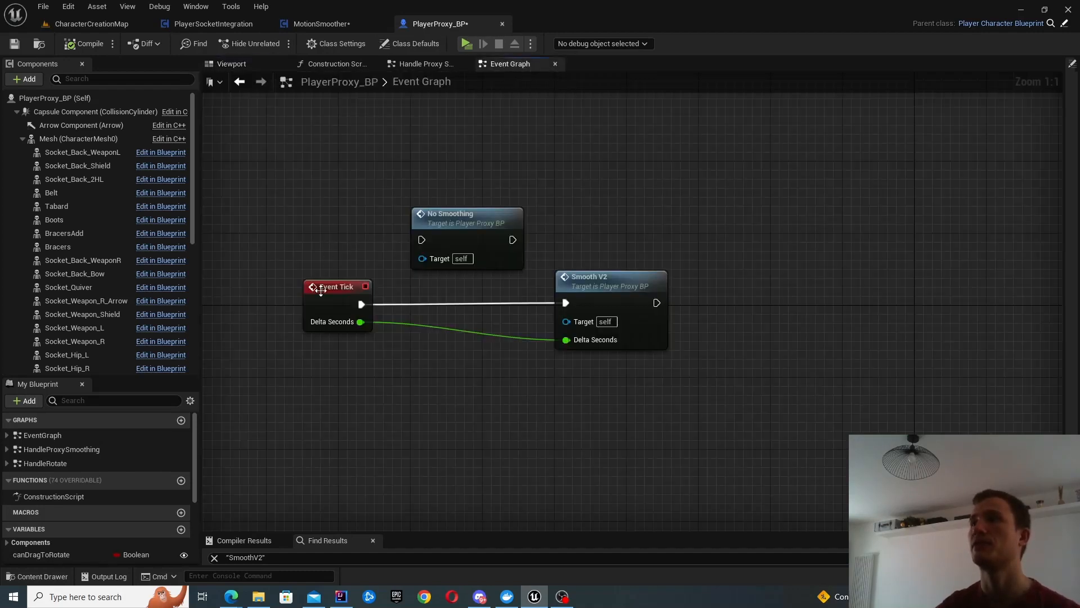
click(610, 285)
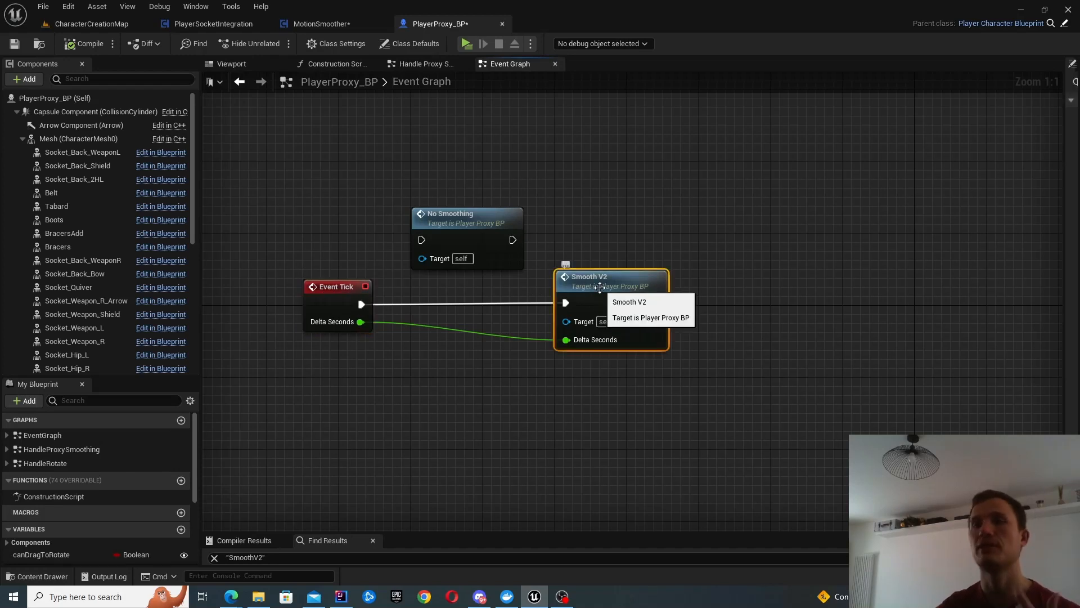
click(423, 64)
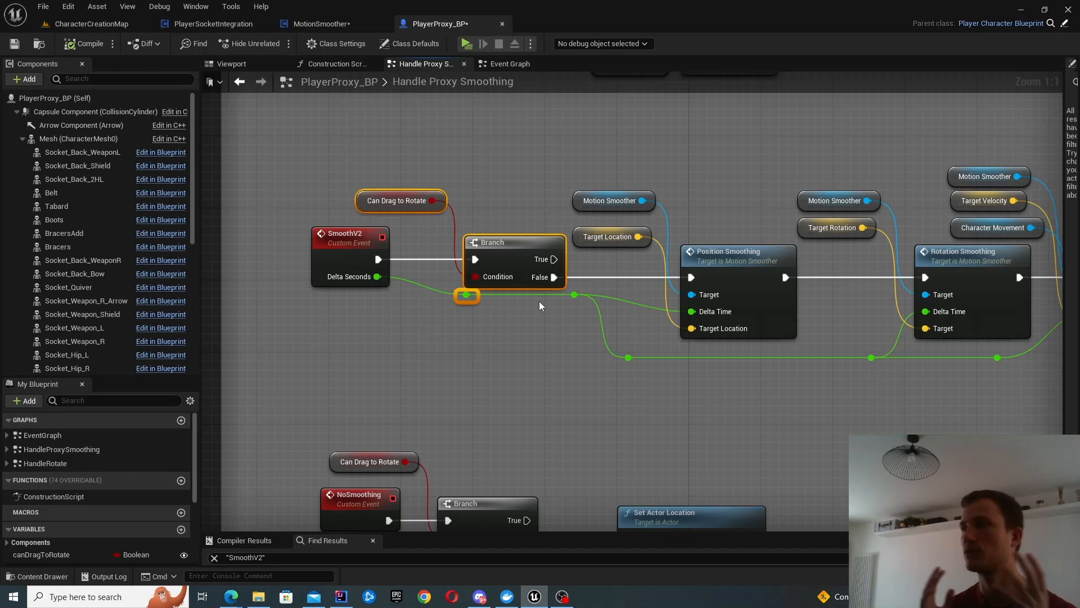
mouse_move(733, 211)
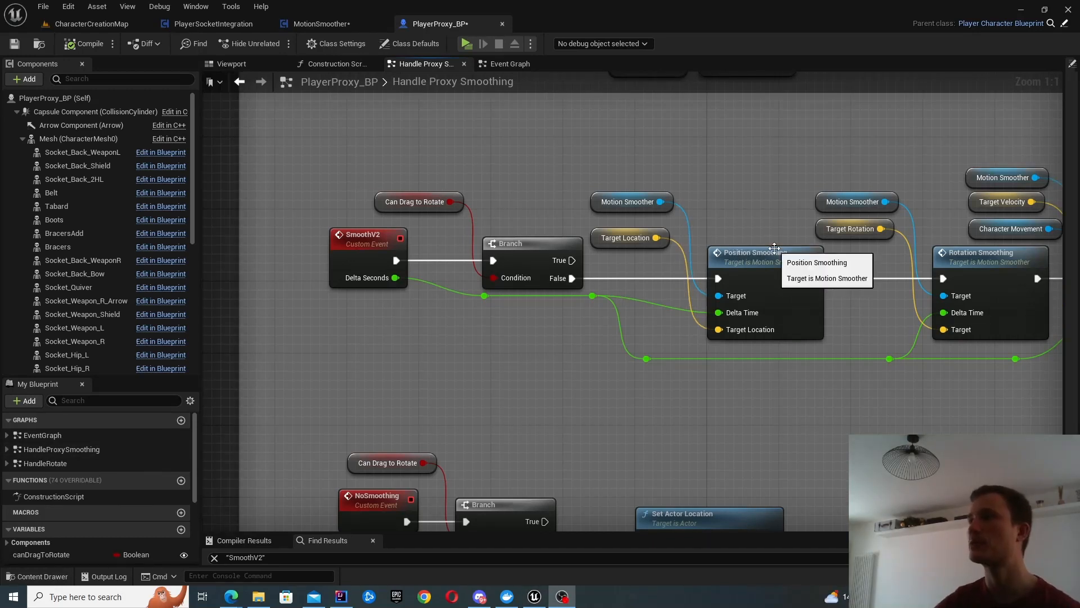
Follow the Position Smoothing call into MotionSmoother's Position Smoothing function.
click(765, 252)
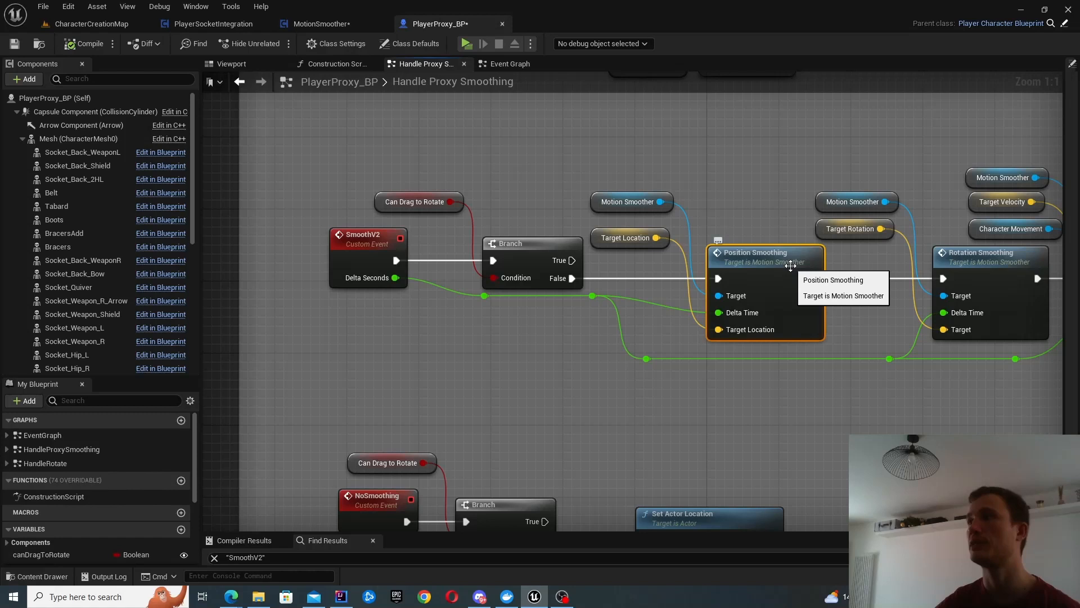
click(318, 24)
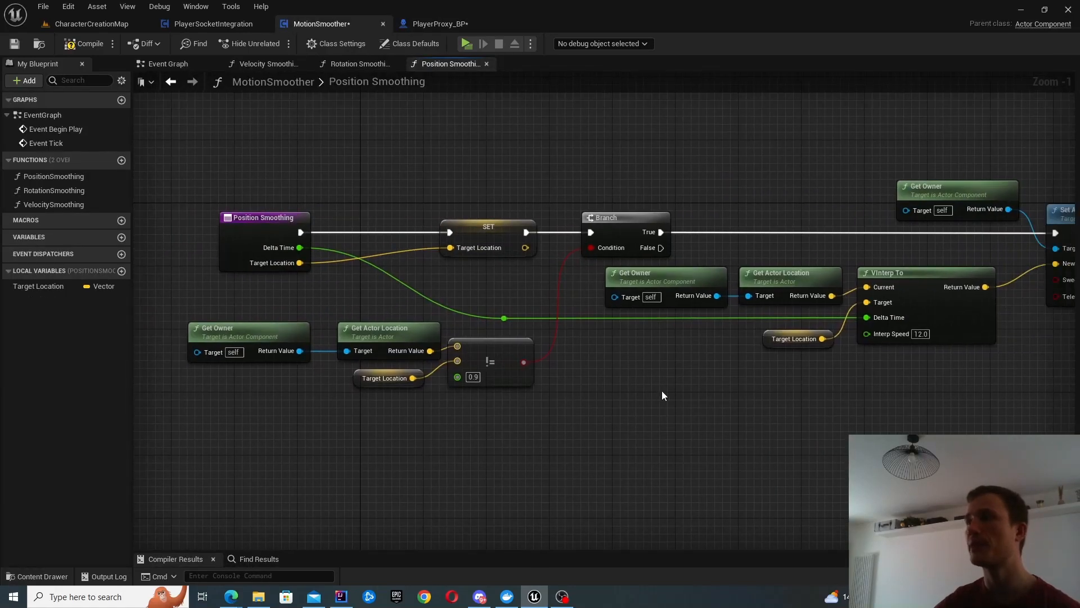
Select the VInterp To node to look up its online documentation.
click(890, 273)
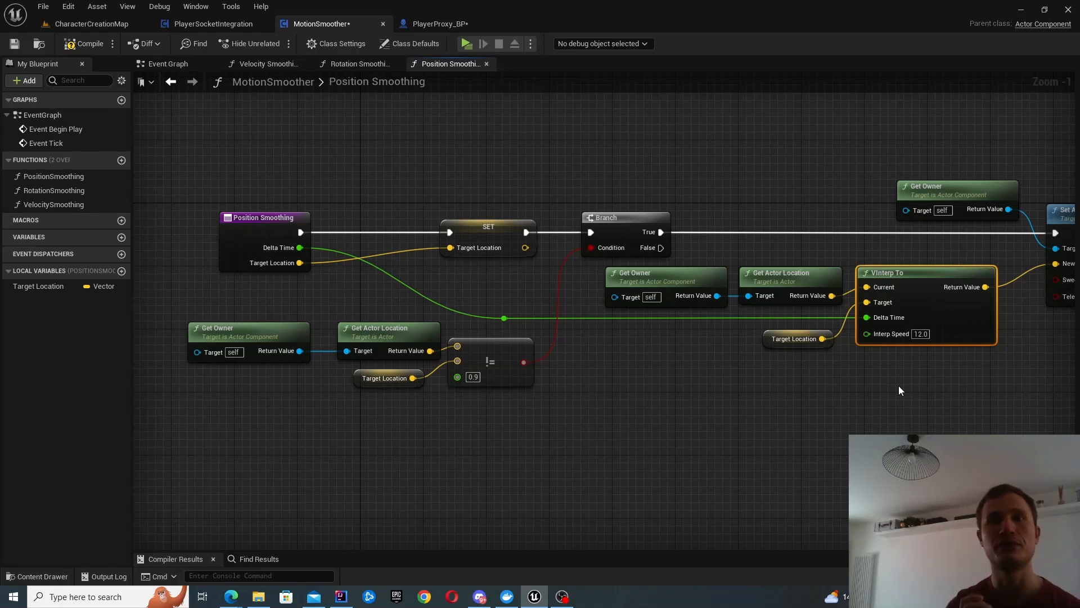
mouse_move(877, 388)
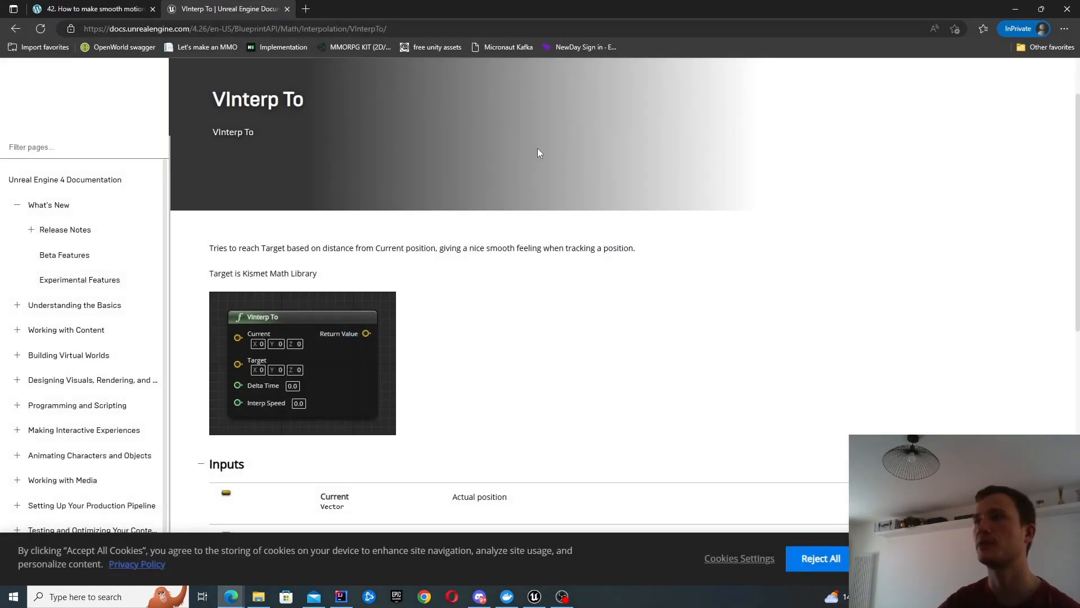
double_click(237, 98)
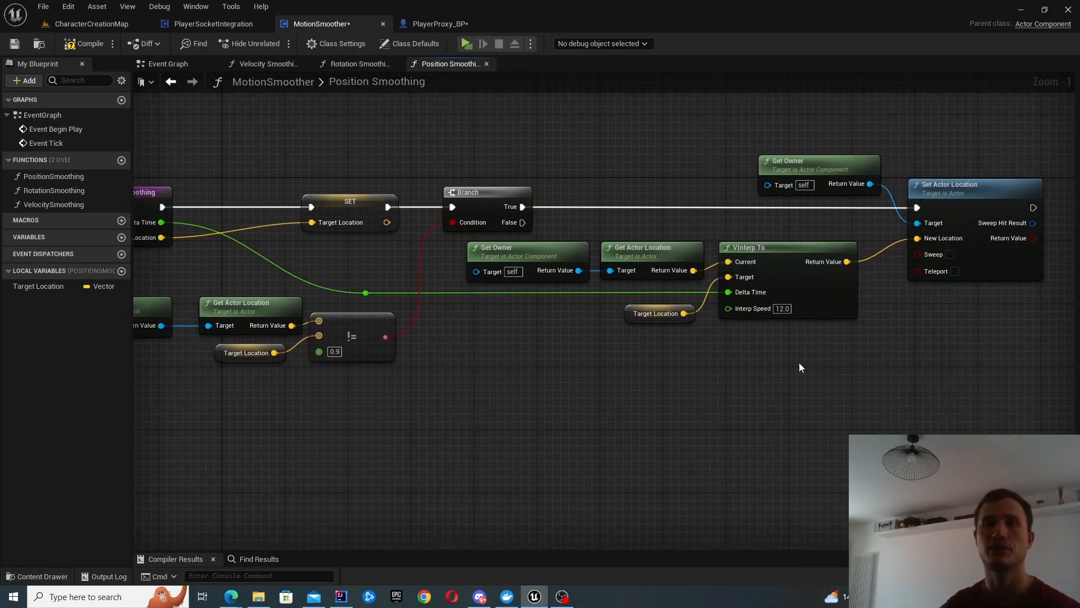
mouse_move(651, 248)
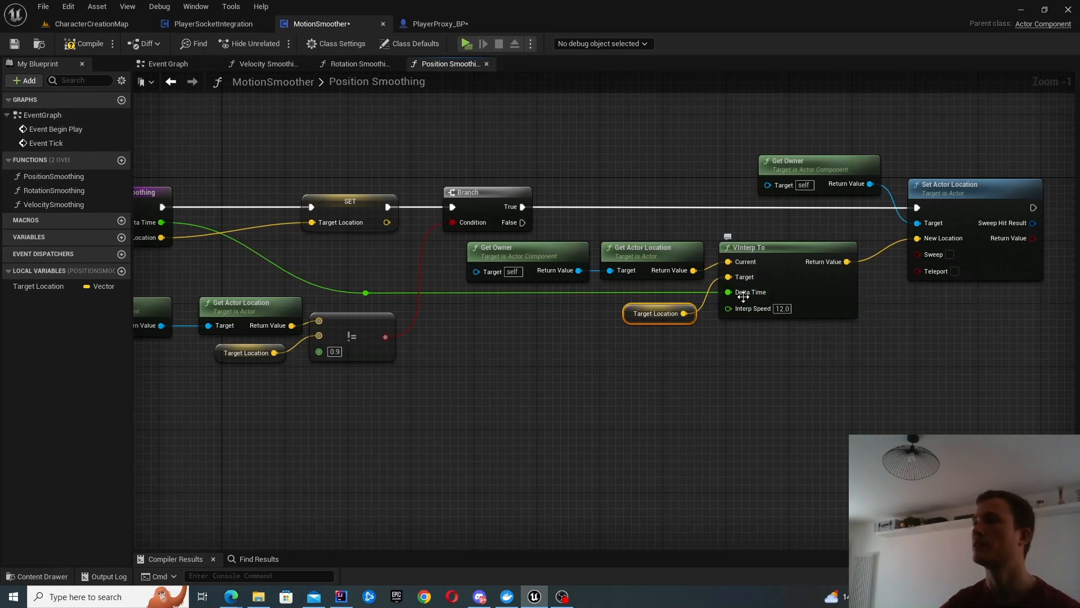
mouse_move(750, 292)
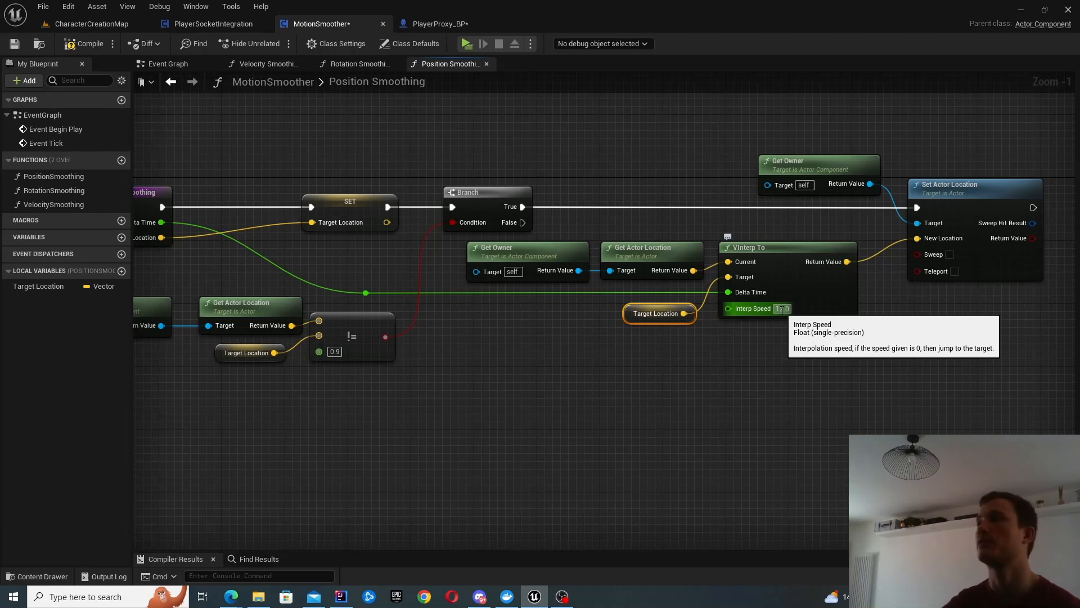
Give VInterp To an Interp Speed of 12.0 and view the whole function.
text(12.0)
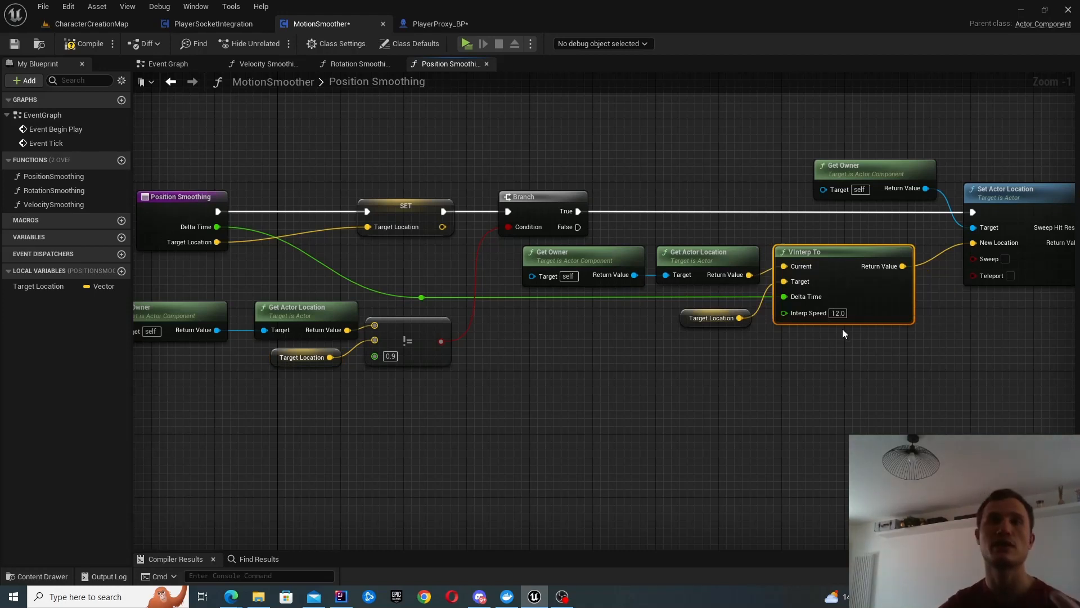
mouse_move(713, 317)
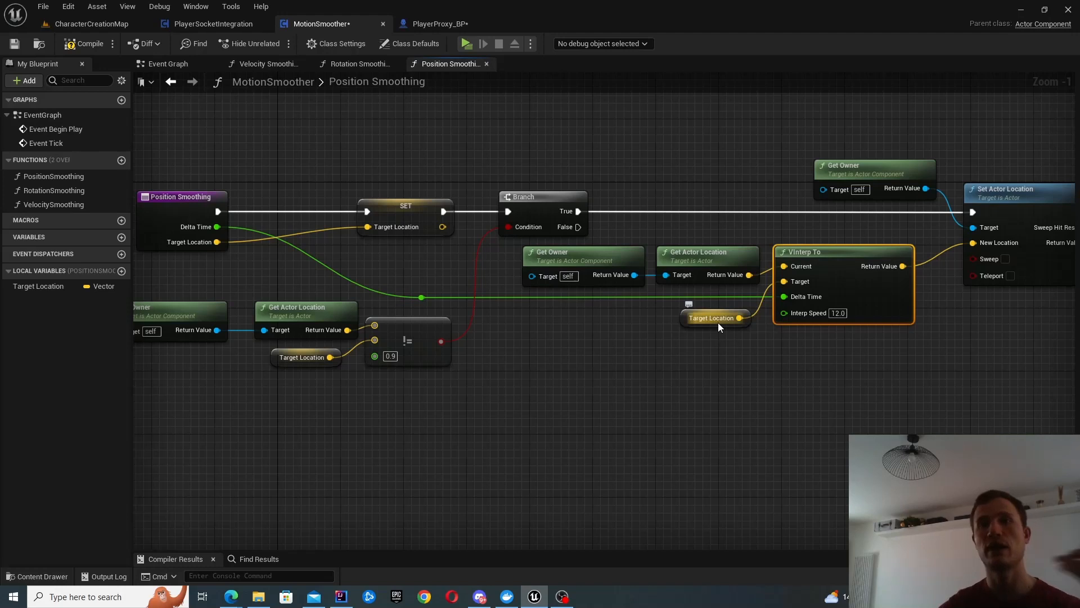
mouse_move(809, 316)
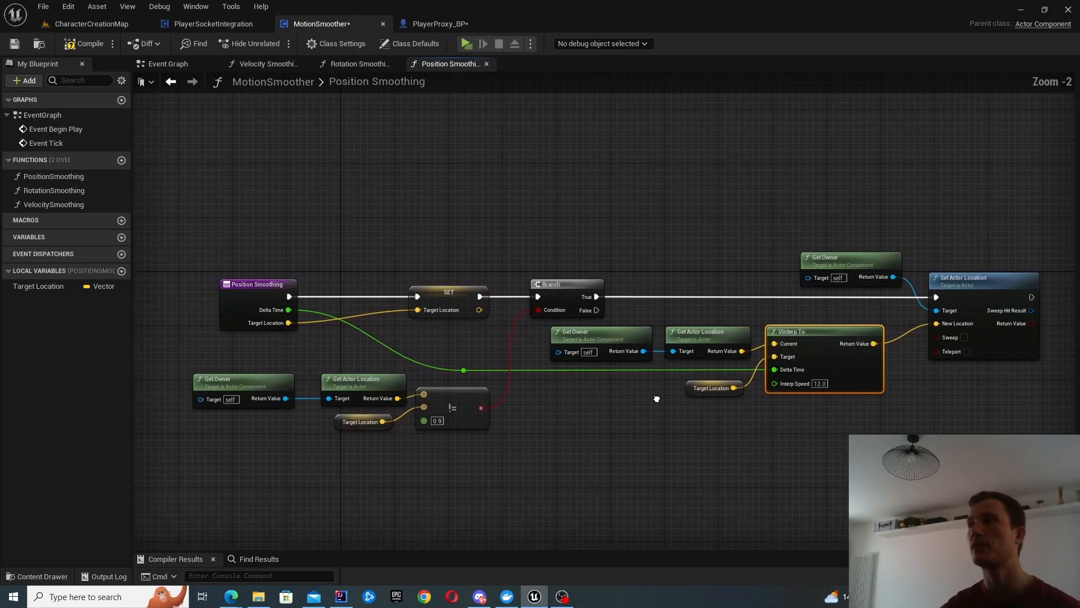
drag(656, 398, 479, 264)
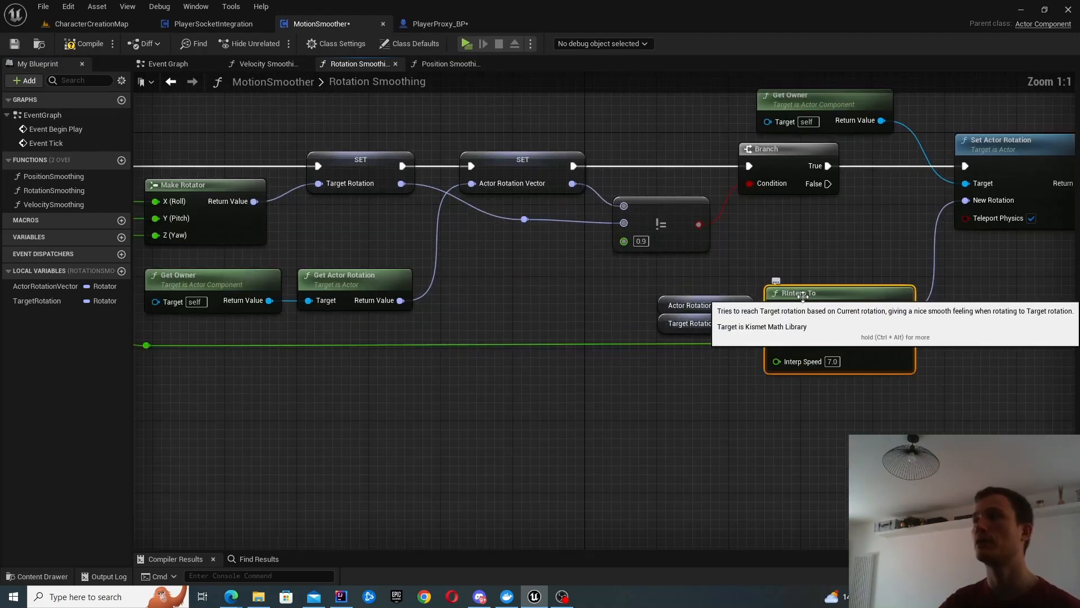
mouse_move(678, 323)
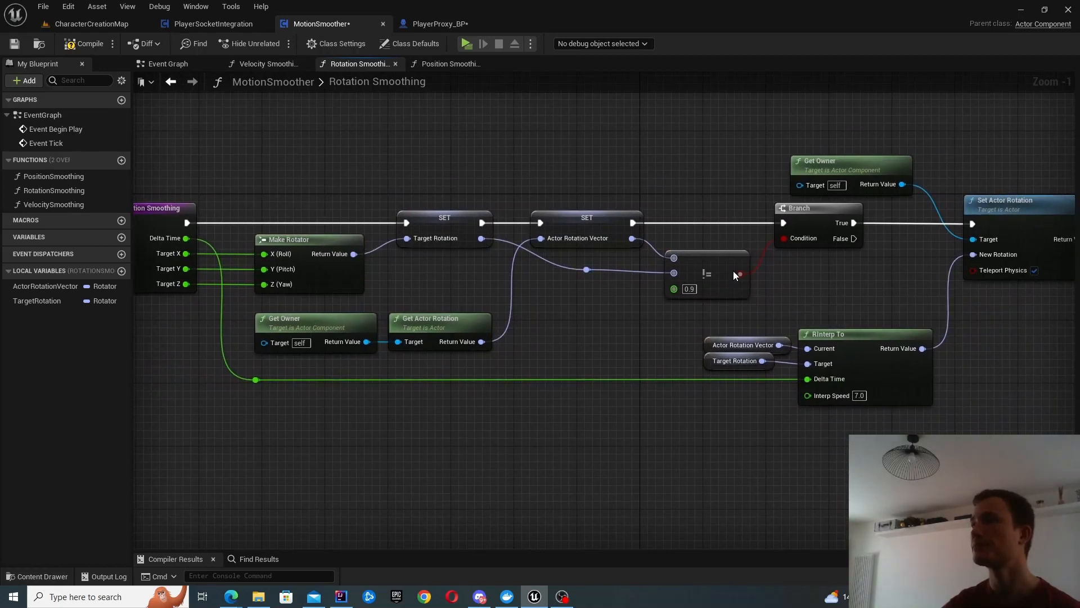
Inspect the RInterp To node easing toward Target Rotation at speed 7.0.
click(706, 273)
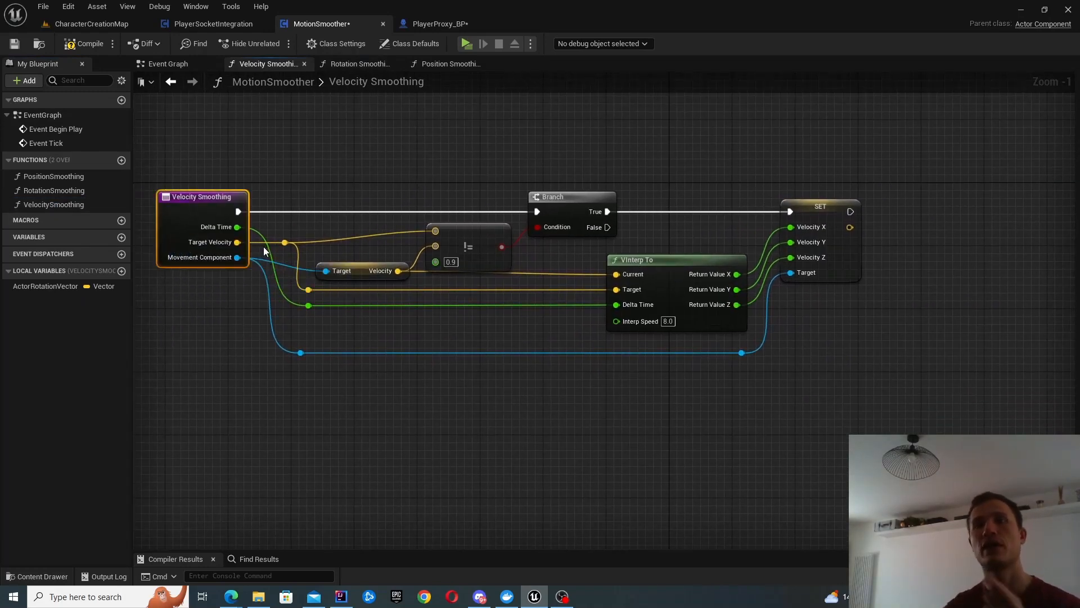
mouse_move(238, 257)
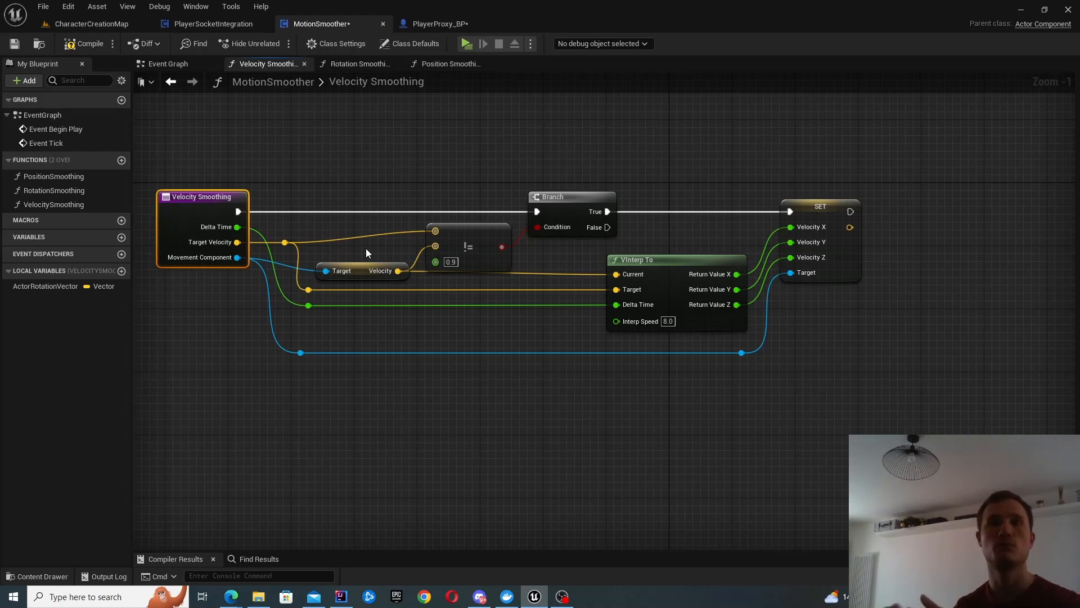
Leave Velocity Smoothing and return to the PlayerProxy_BP blueprint.
click(439, 23)
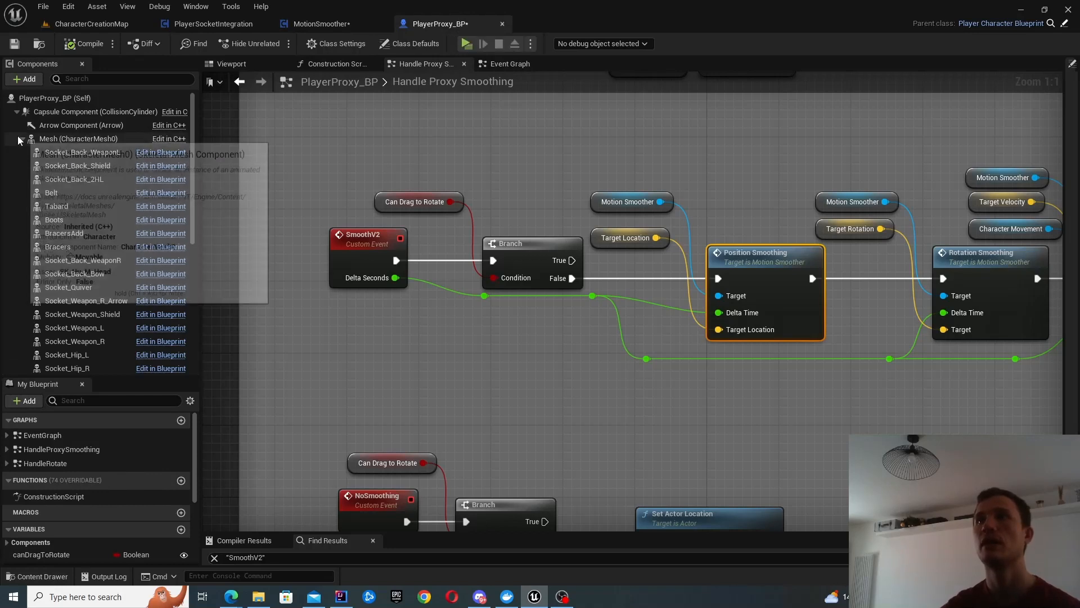
Inspect the Velocity Smoothing call and its Character Movement input, then return to MotionSmoother.
click(97, 199)
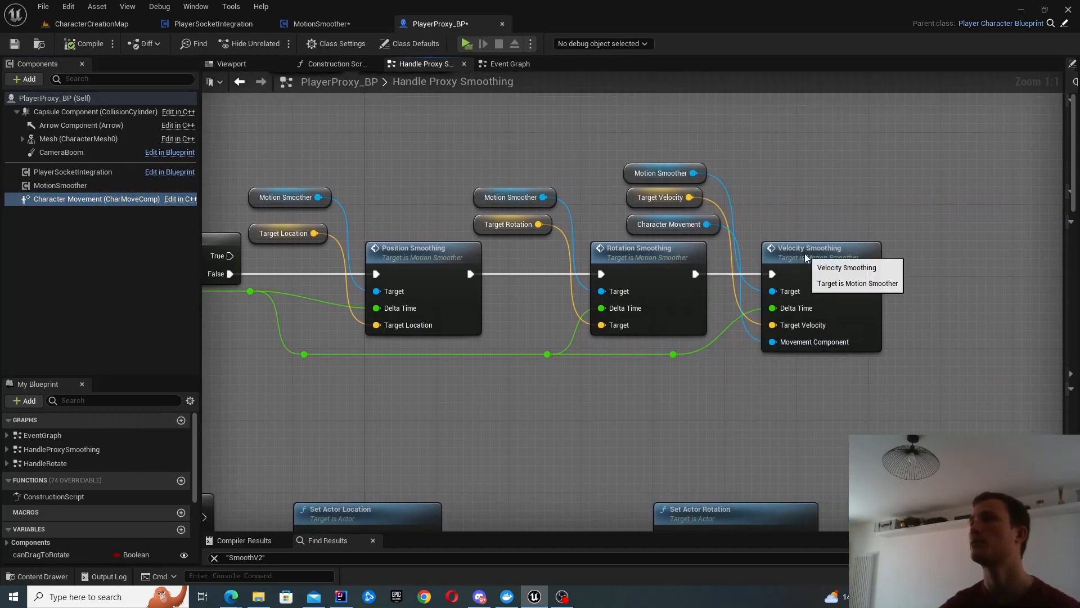
click(820, 249)
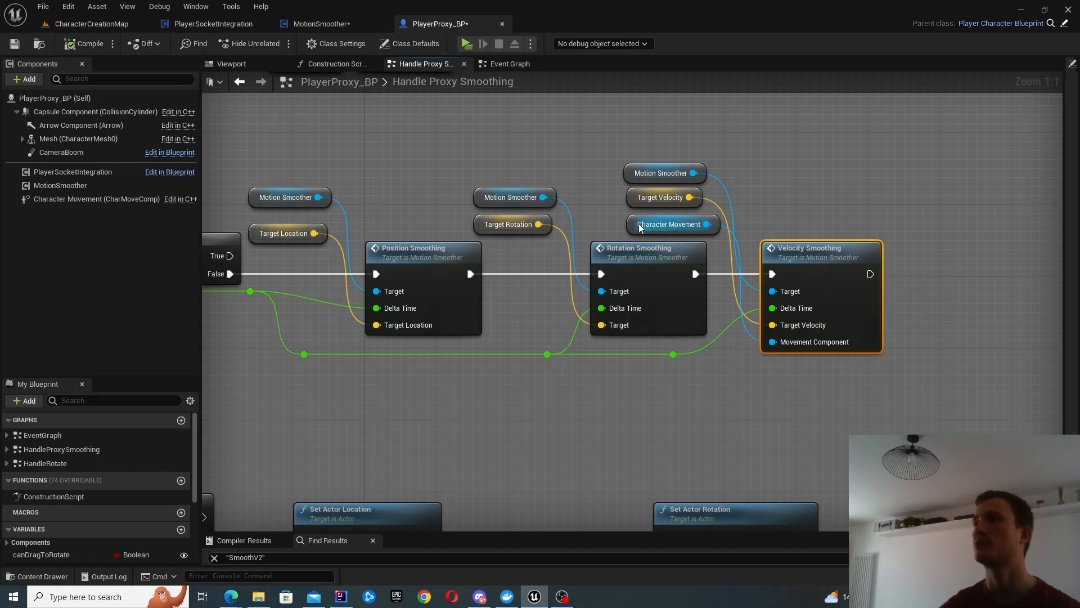
mouse_move(671, 224)
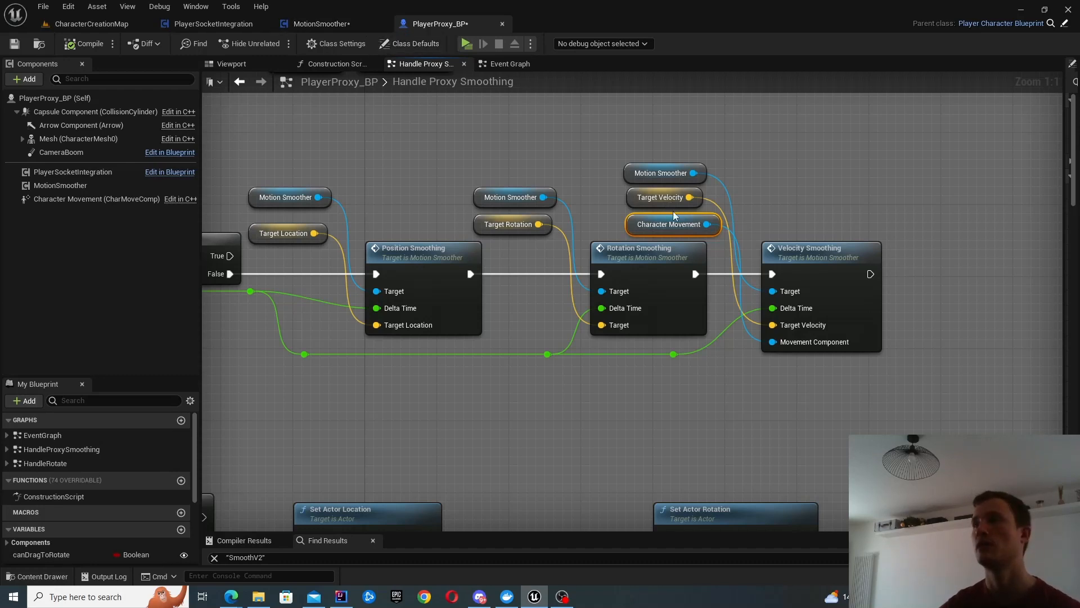
click(669, 224)
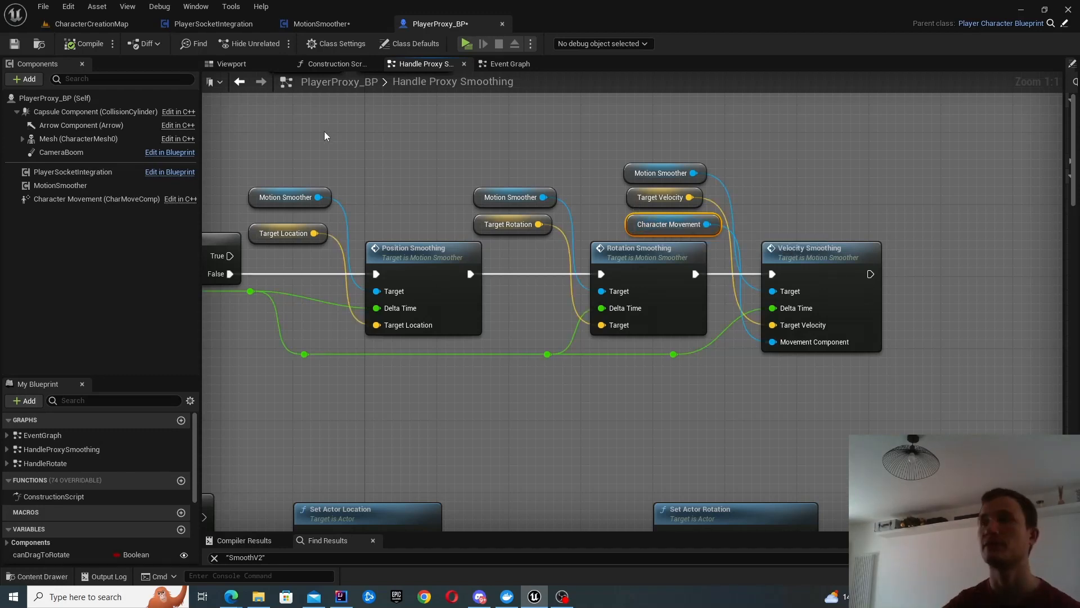
click(318, 23)
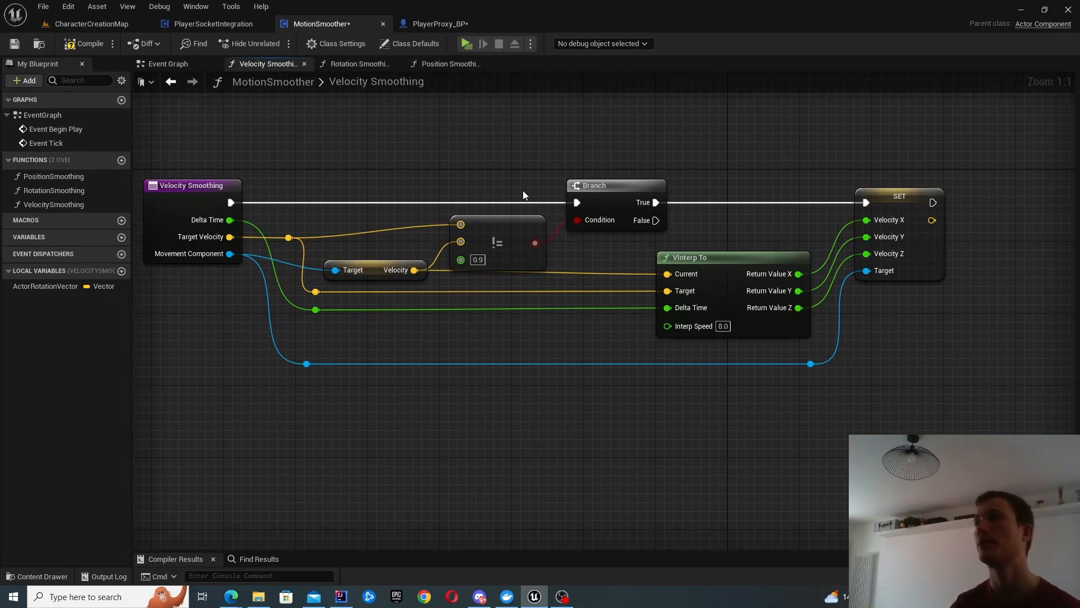
mouse_move(666, 243)
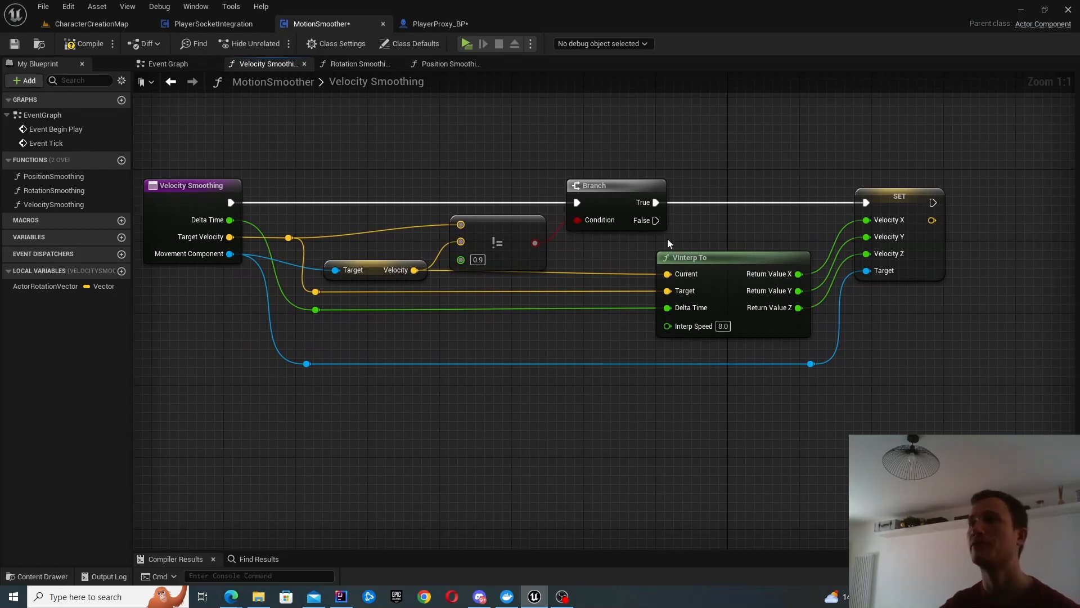
mouse_move(728, 233)
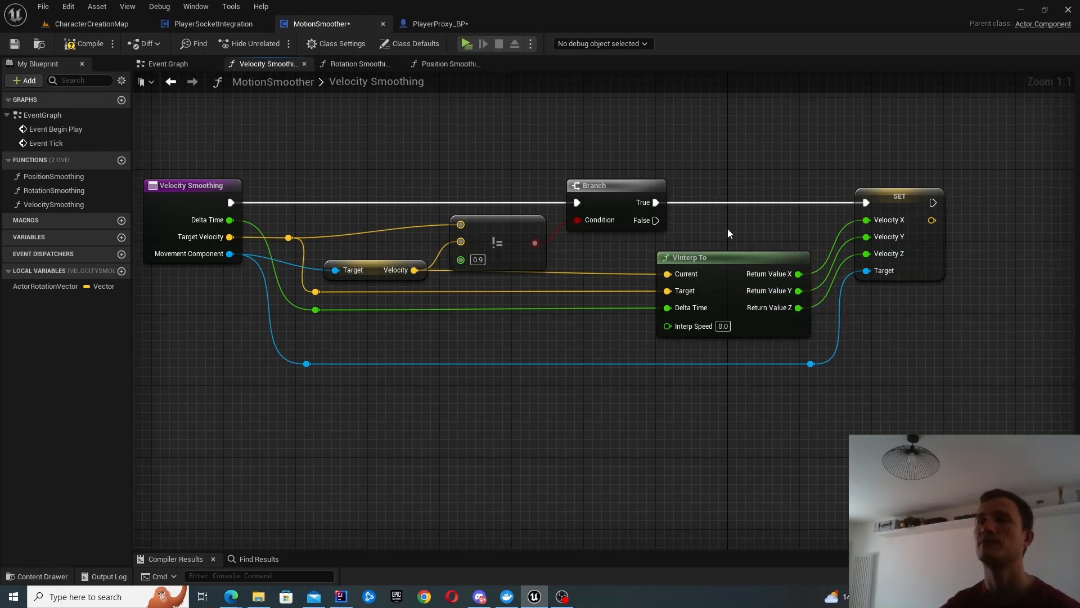
mouse_move(693, 325)
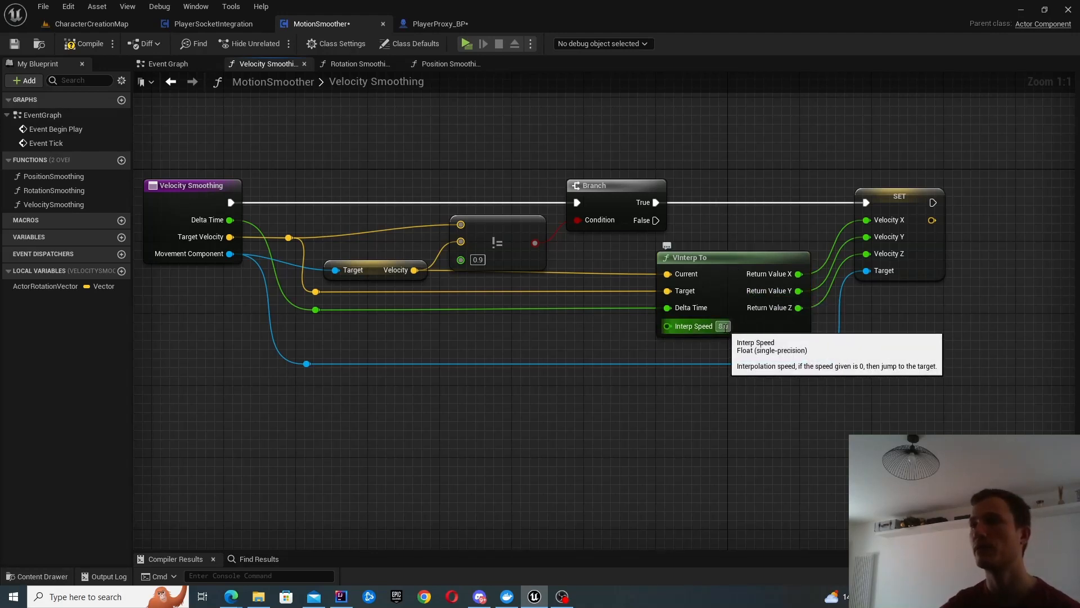
mouse_move(685, 392)
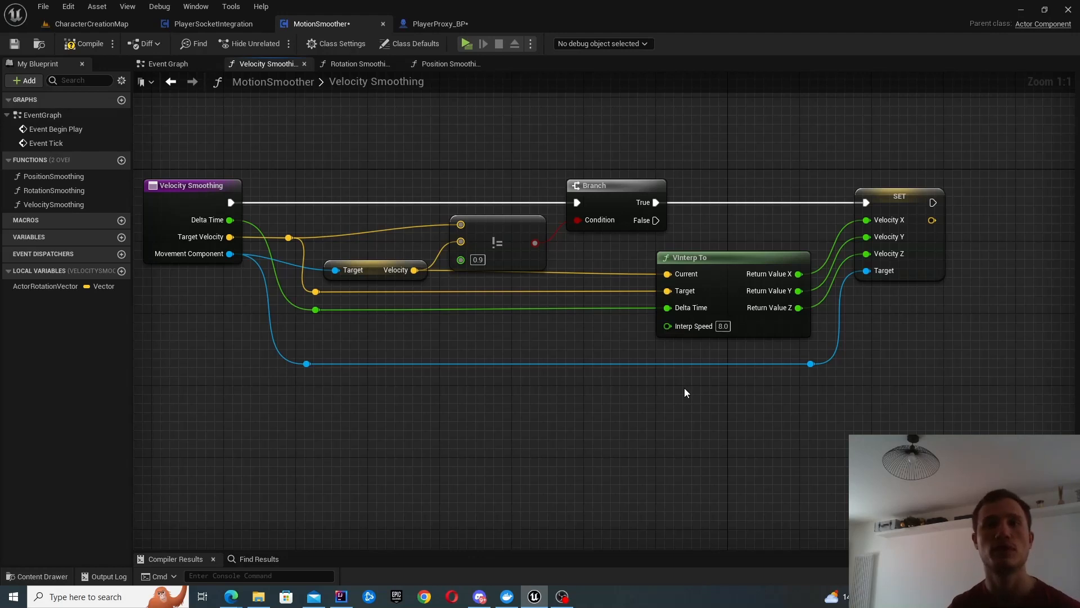